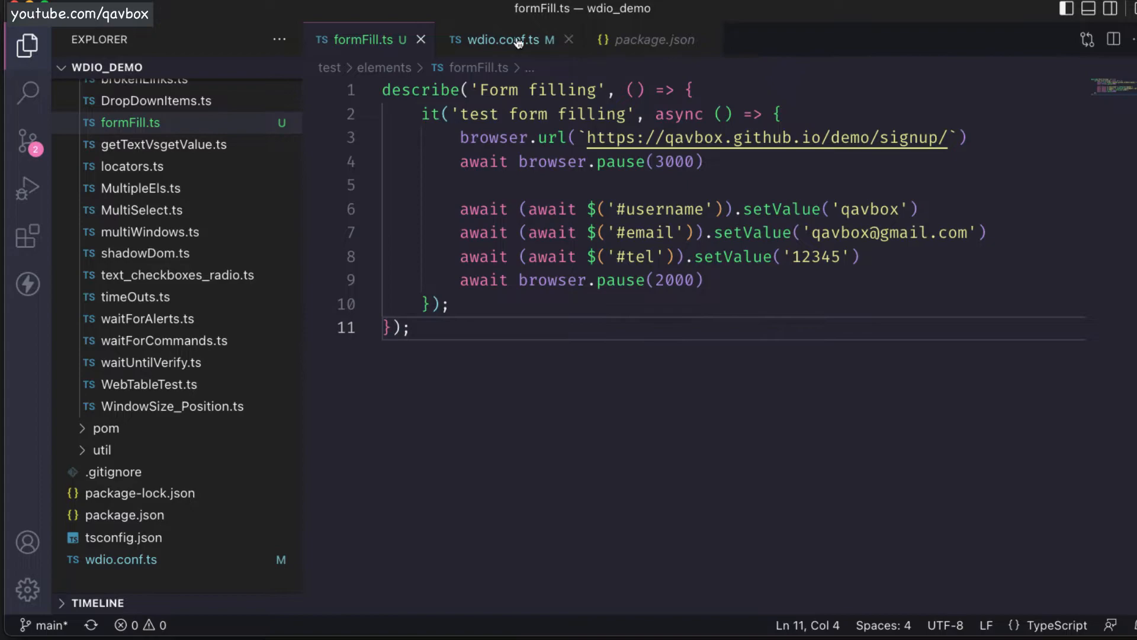
# - Bring up wdio.conf.ts and scroll through its configuration settings
pyautogui.click(507, 39)
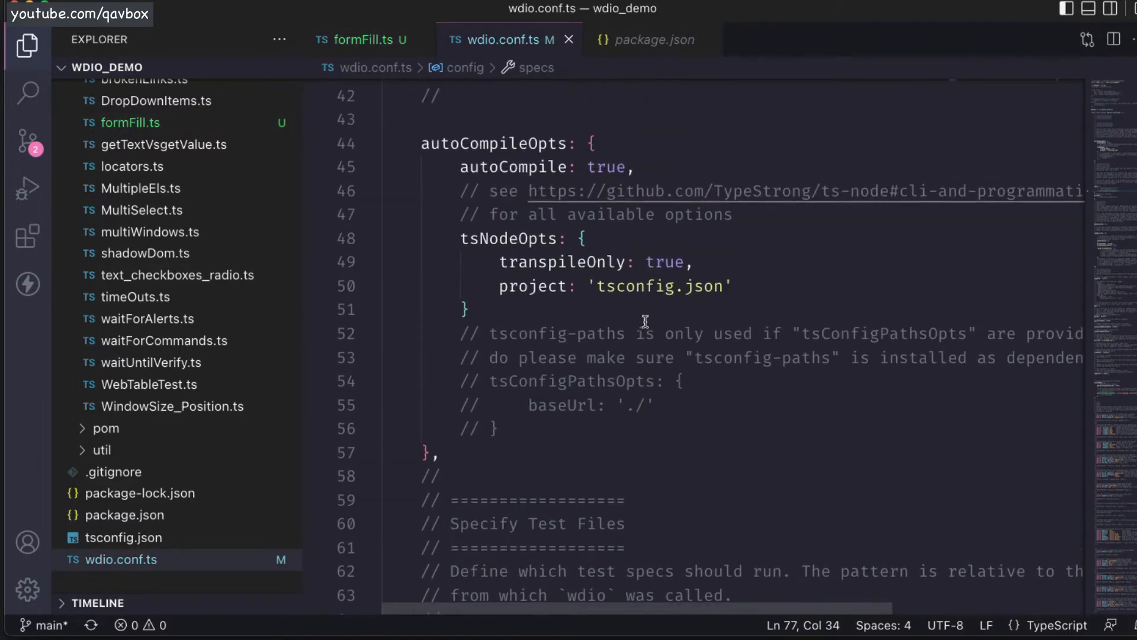
pyautogui.scroll(-3)
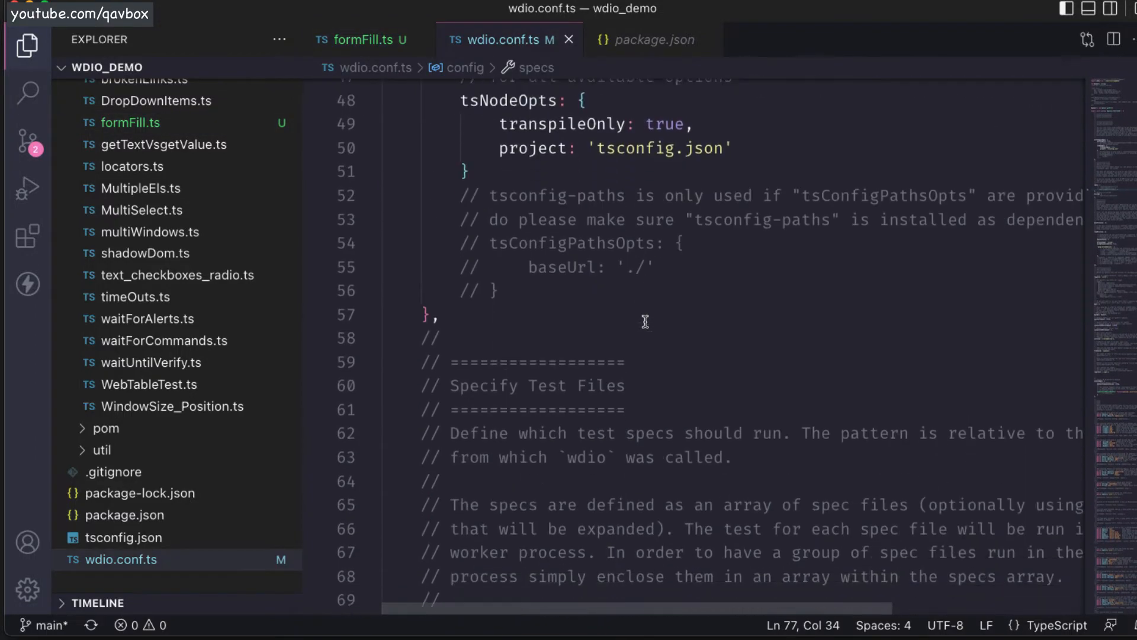
pyautogui.scroll(-3)
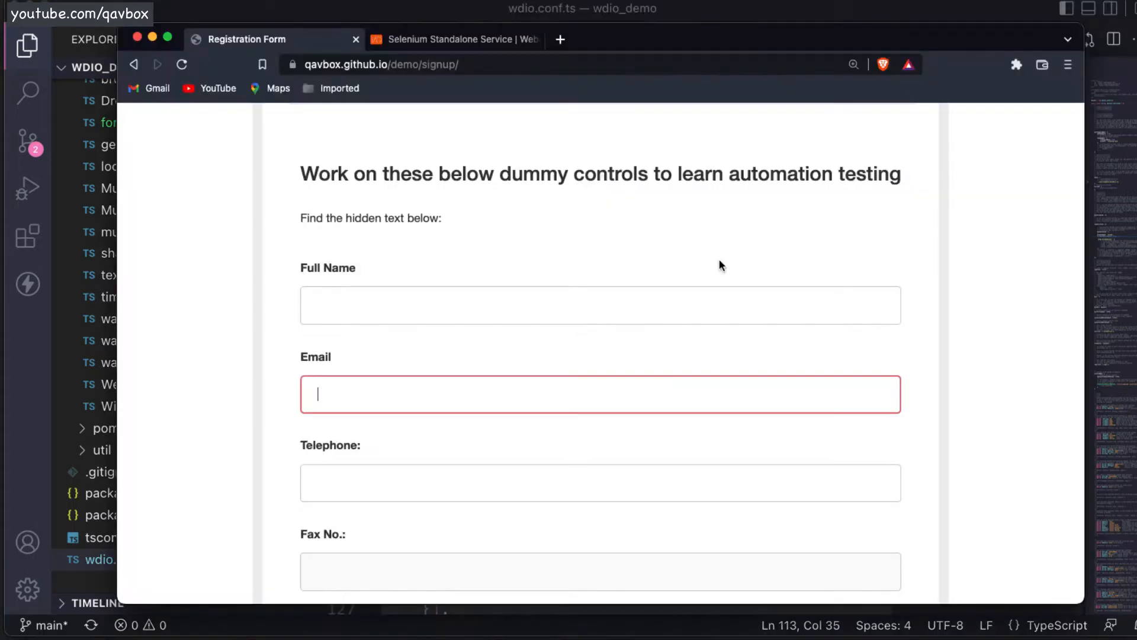
# - Switch to the Registration Form tab at qavbox.github.io/demo/signup
pyautogui.click(453, 39)
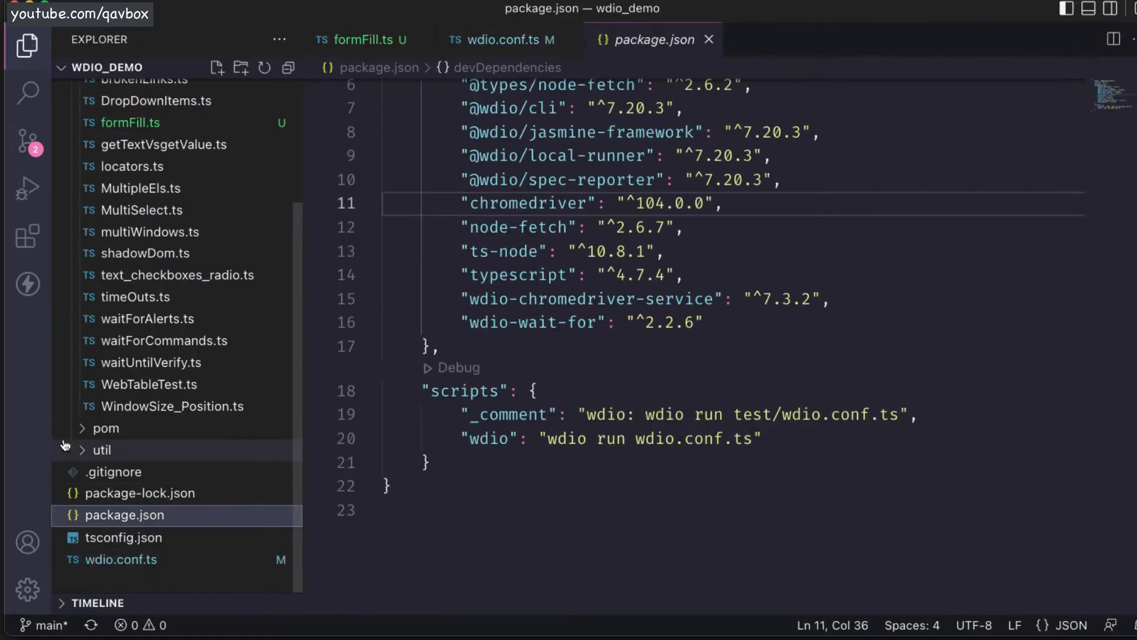
# - Select the wdio-chromedriver-service and chromedriver dependency names in package.json
pyautogui.doubleClick(587, 298)
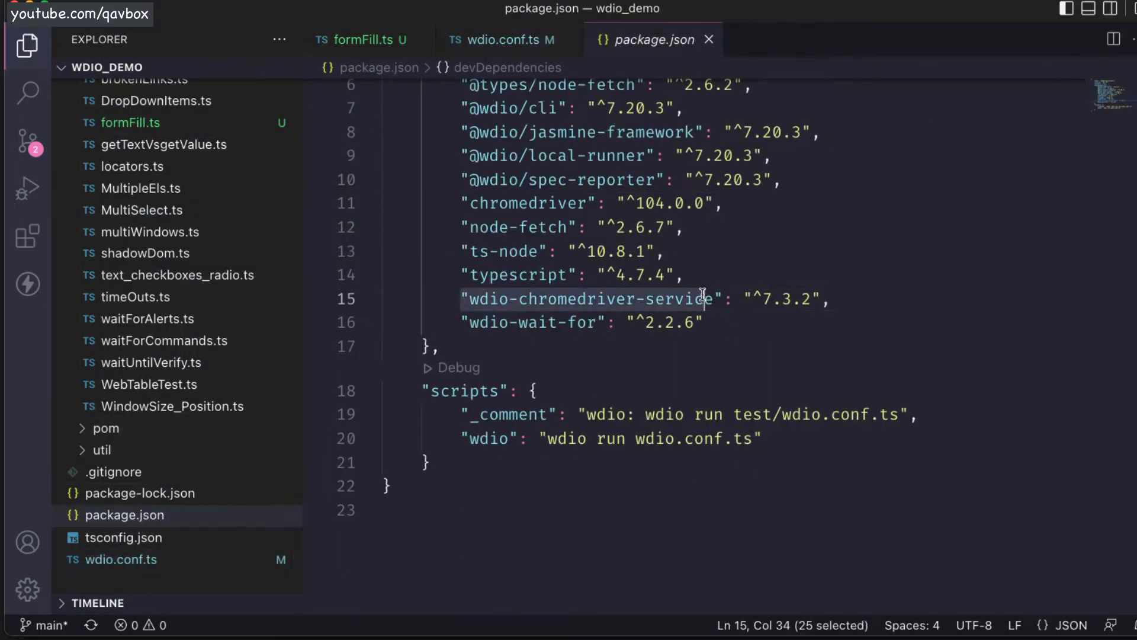
pyautogui.click(554, 298)
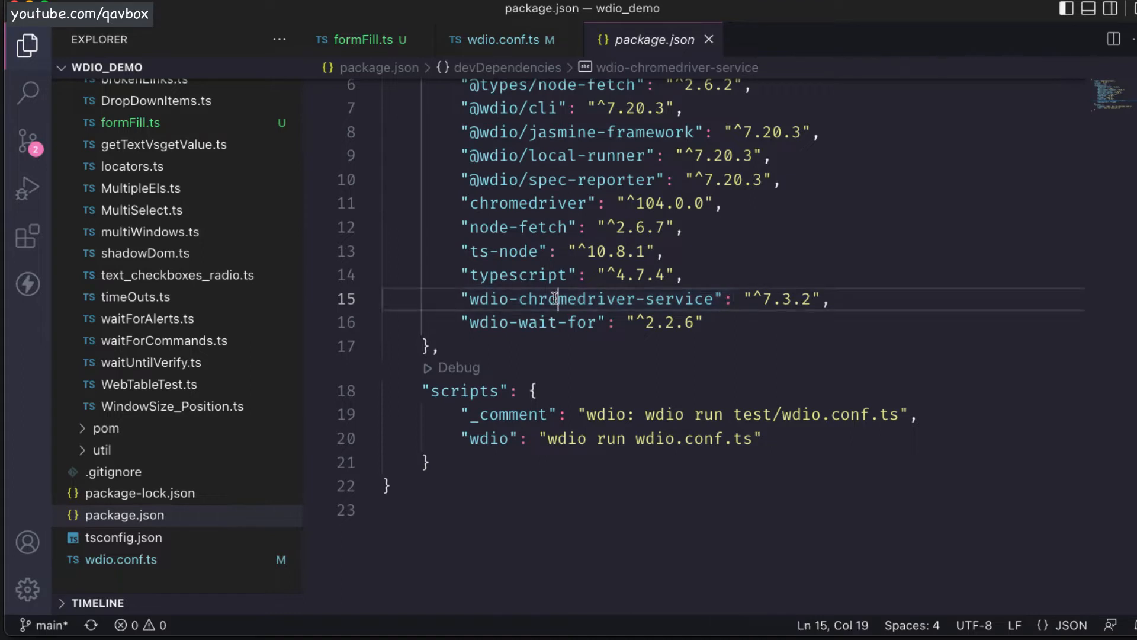
pyautogui.doubleClick(591, 298)
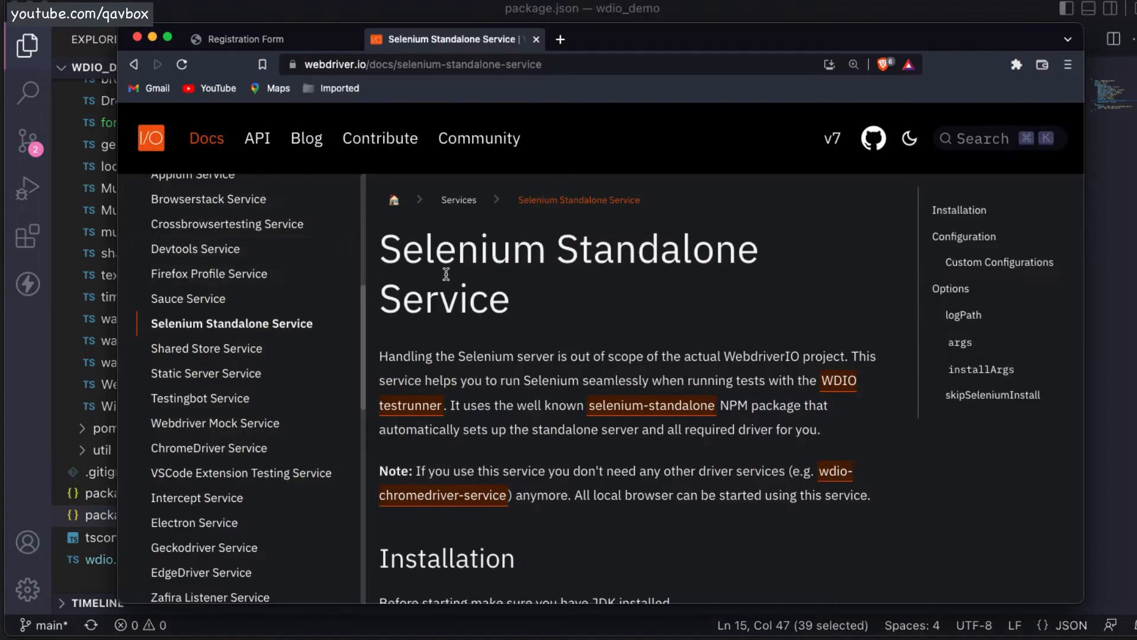
# - Scroll the Selenium Standalone Service docs to Installation and select the npm install command
pyautogui.moveTo(381, 248); pyautogui.dragTo(511, 299)
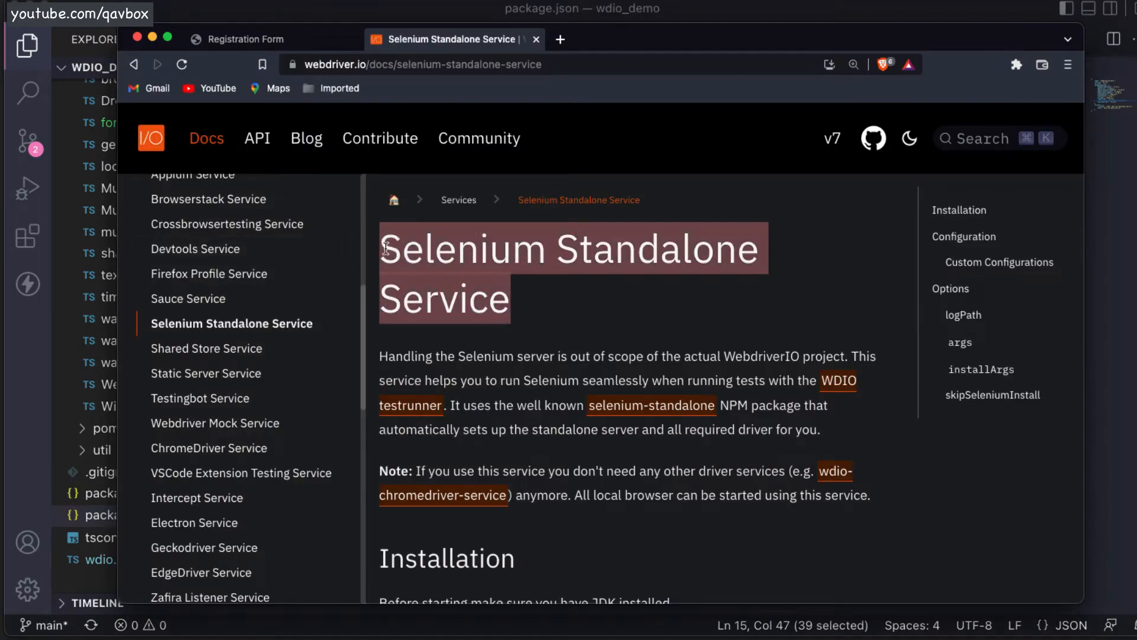
pyautogui.scroll(-3)
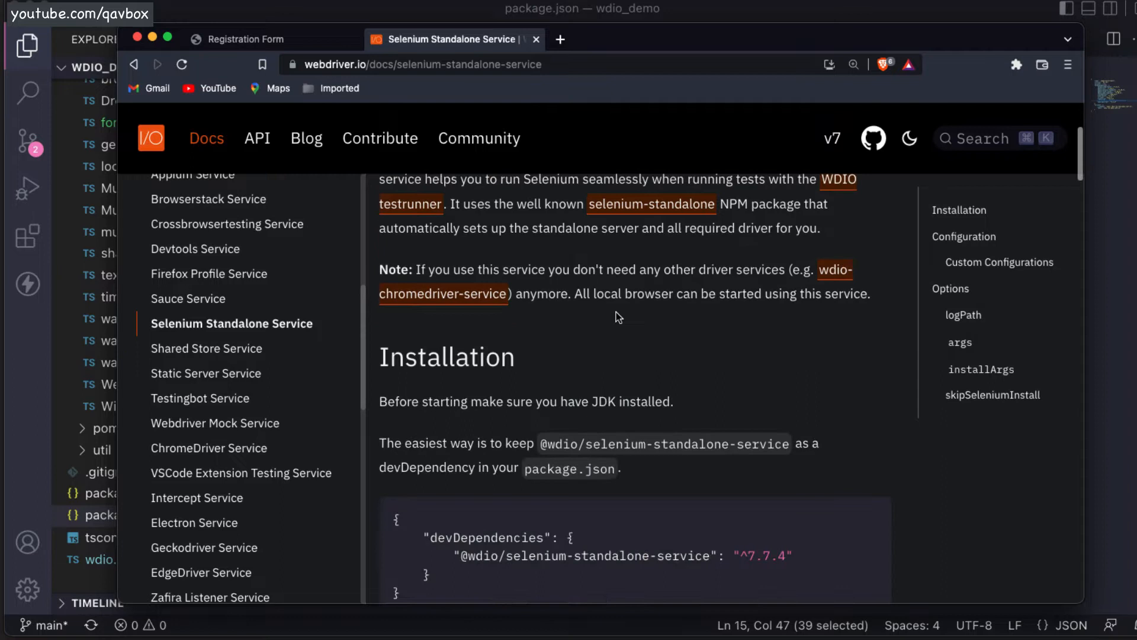
pyautogui.scroll(-3)
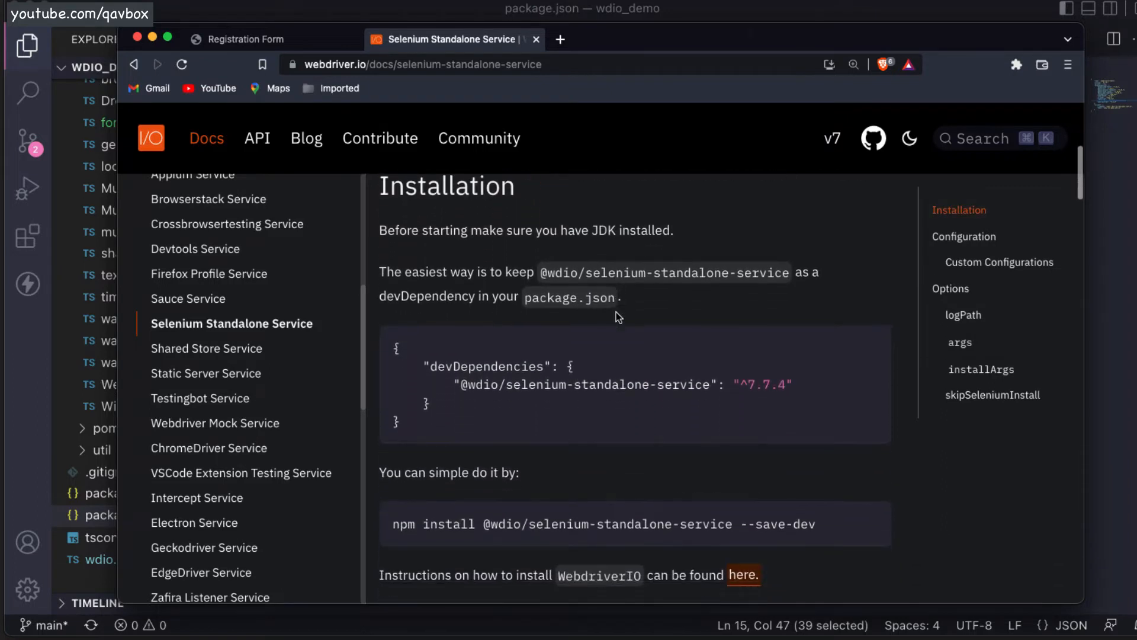
pyautogui.scroll(-3)
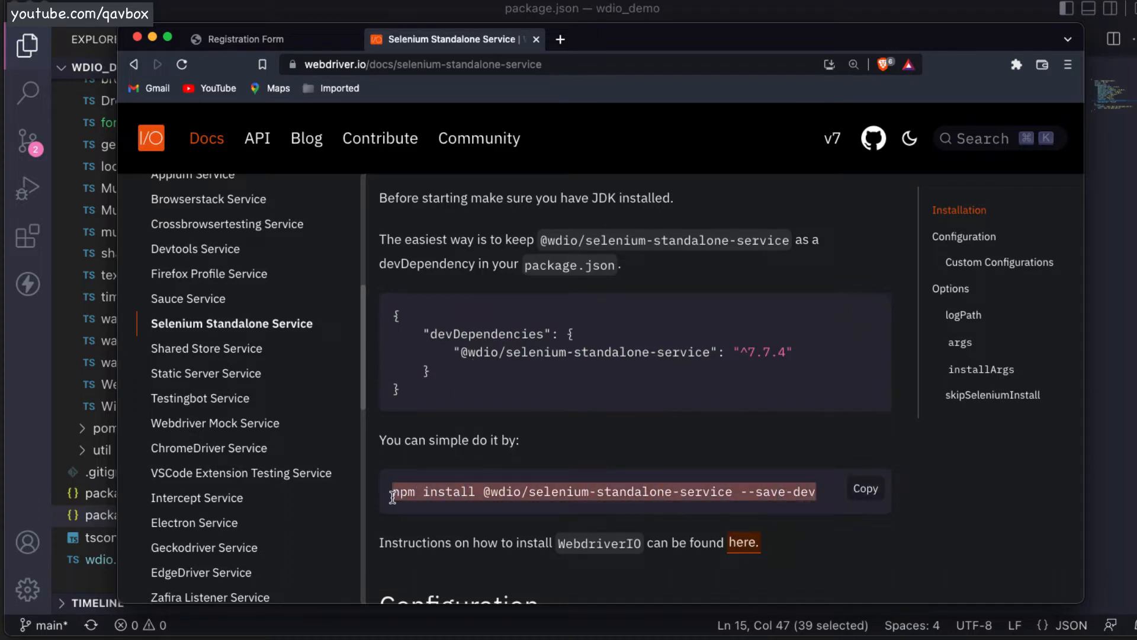
pyautogui.click(651, 39)
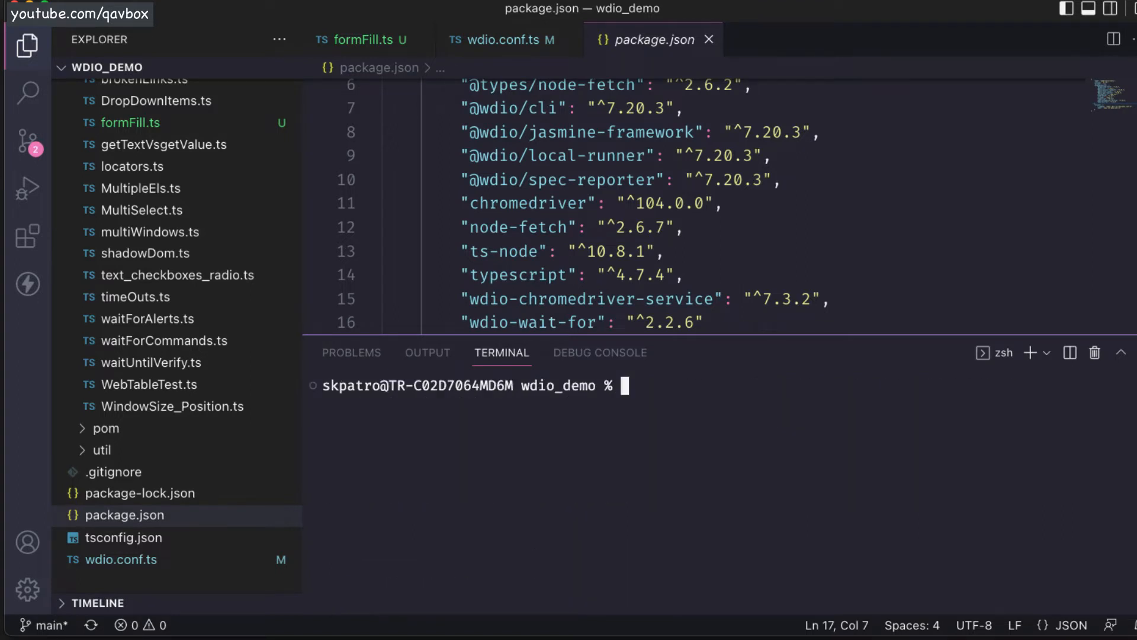
pyautogui.moveTo(600, 240)
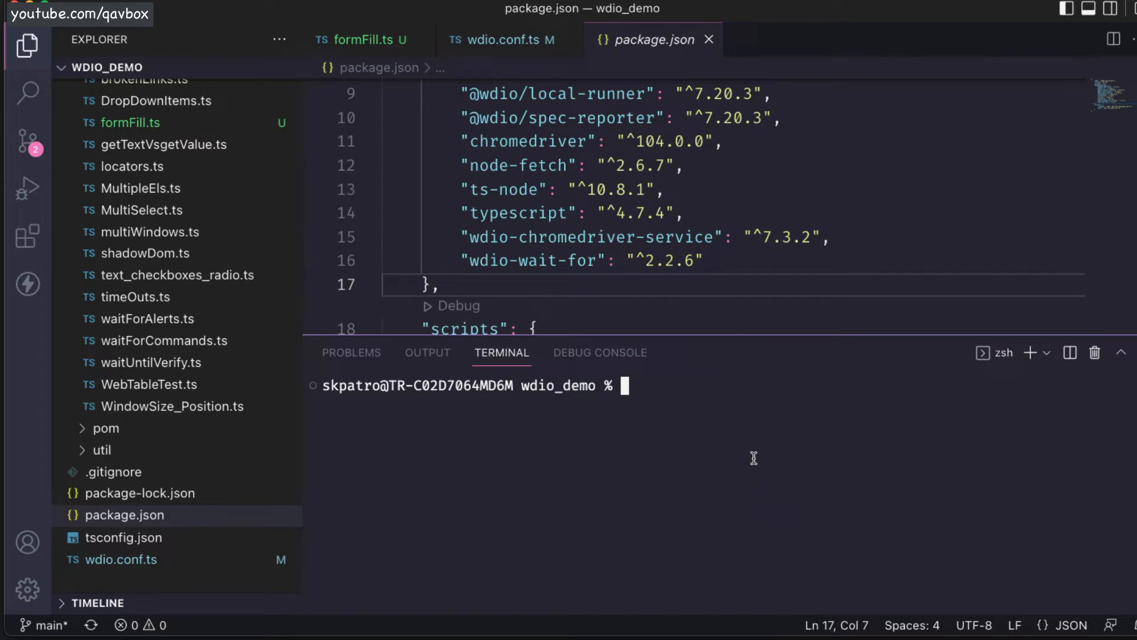
pyautogui.write('npm install @wdio/selenium-standalone-service --save-dev')
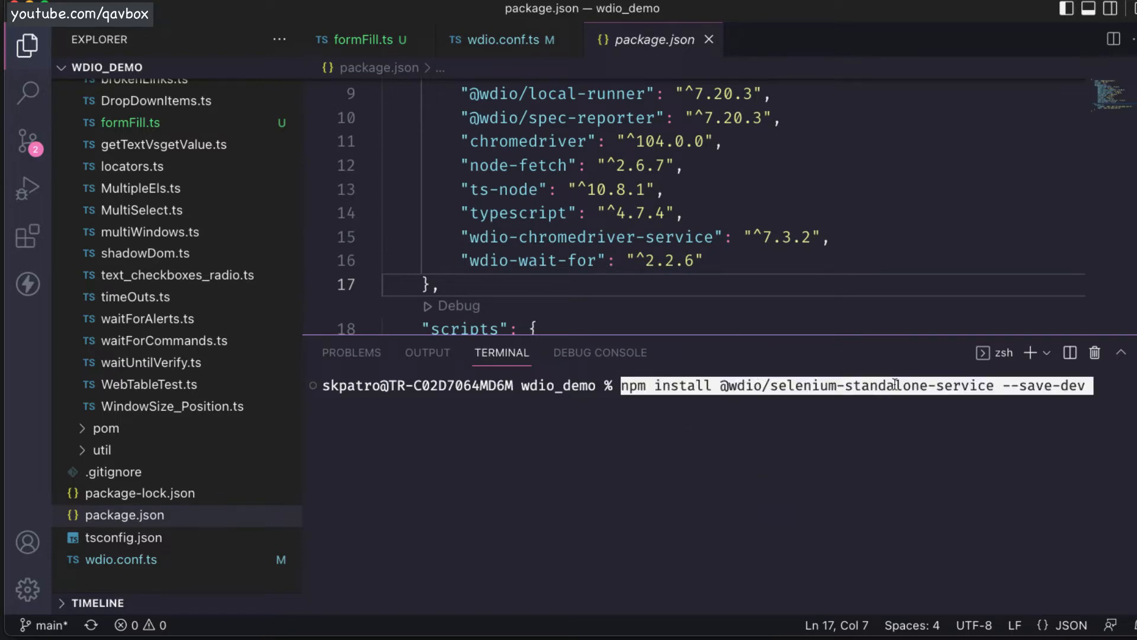
pyautogui.moveTo(29, 139)
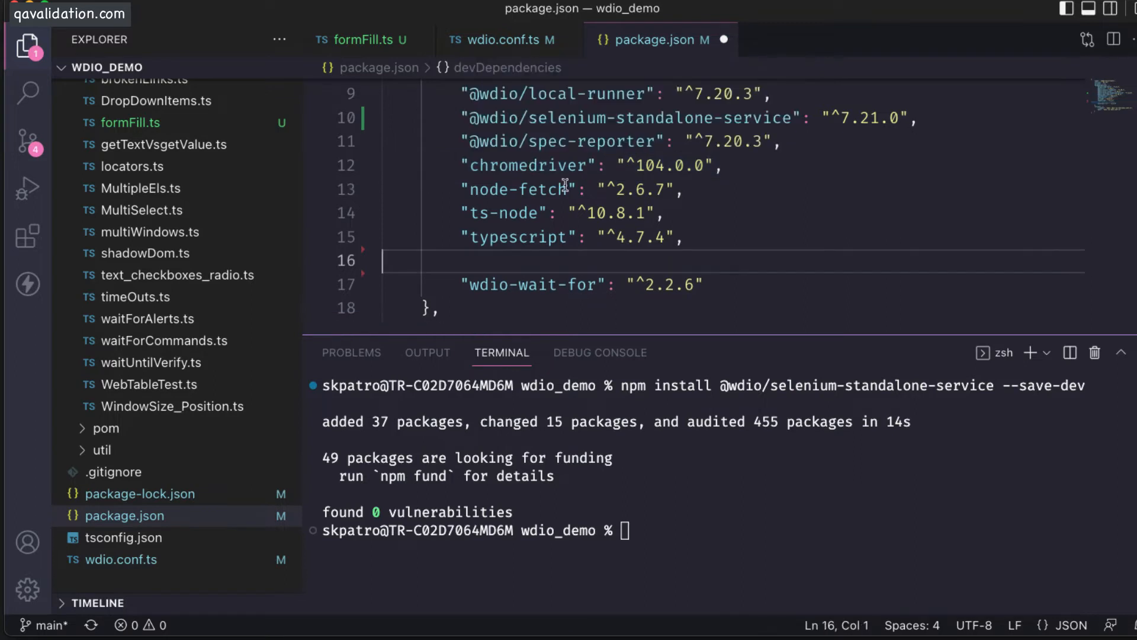
# - Delete the wdio-chromedriver-service ^7.3.2 and chromedriver dev dependency lines from package.json
pyautogui.write('"wdio-chromedriver-service": "^7.3.2",')
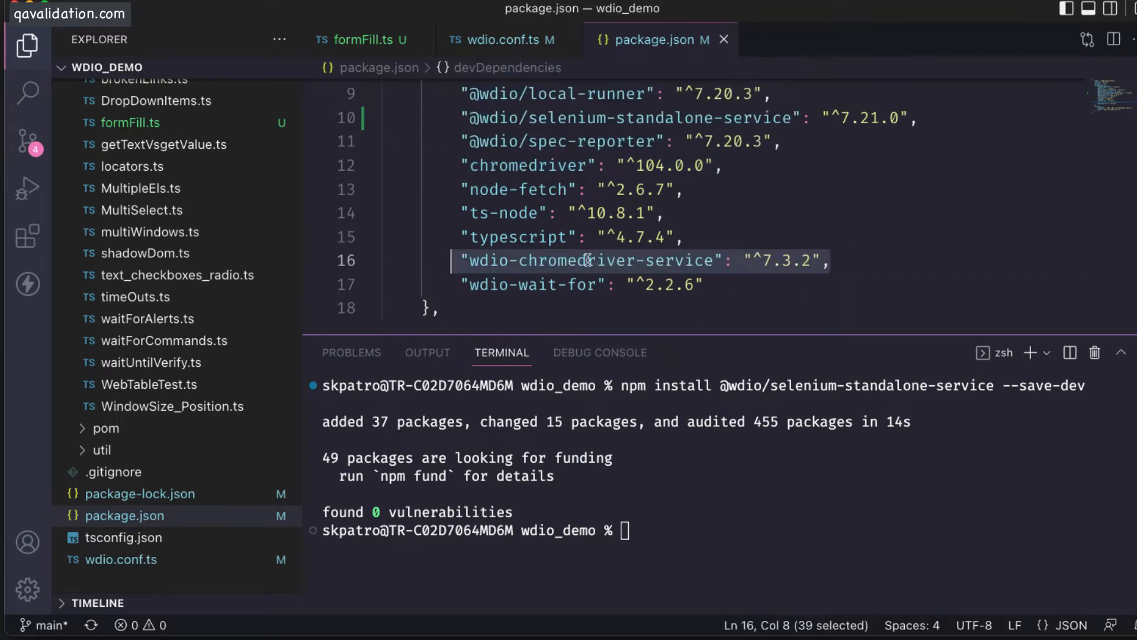
pyautogui.click(725, 164)
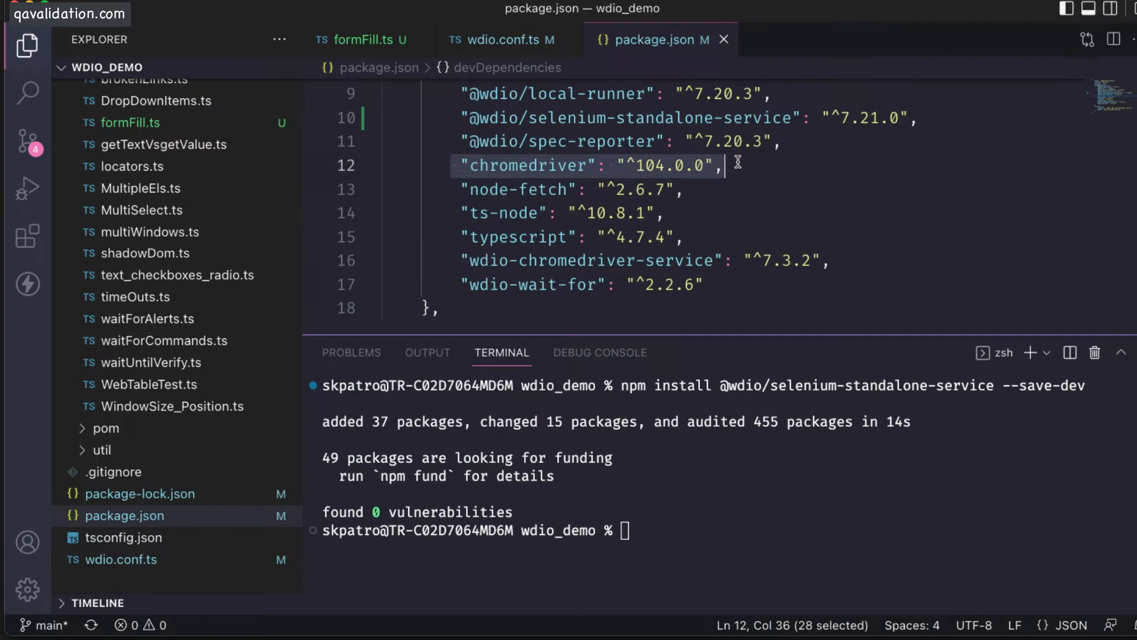
pyautogui.moveTo(664, 117)
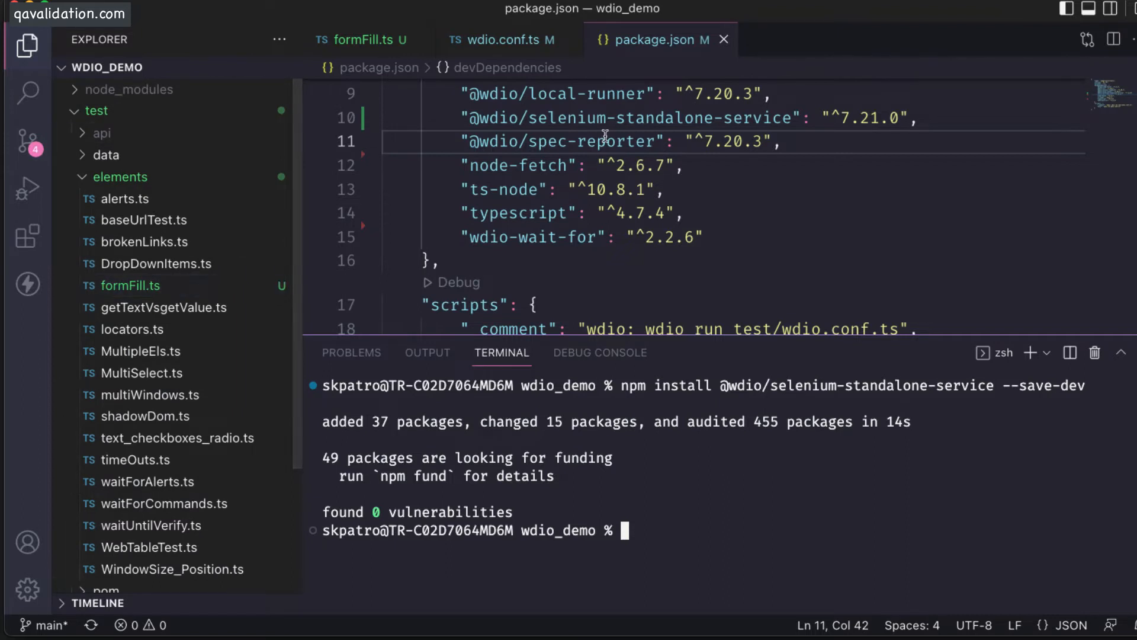
pyautogui.moveTo(540, 133)
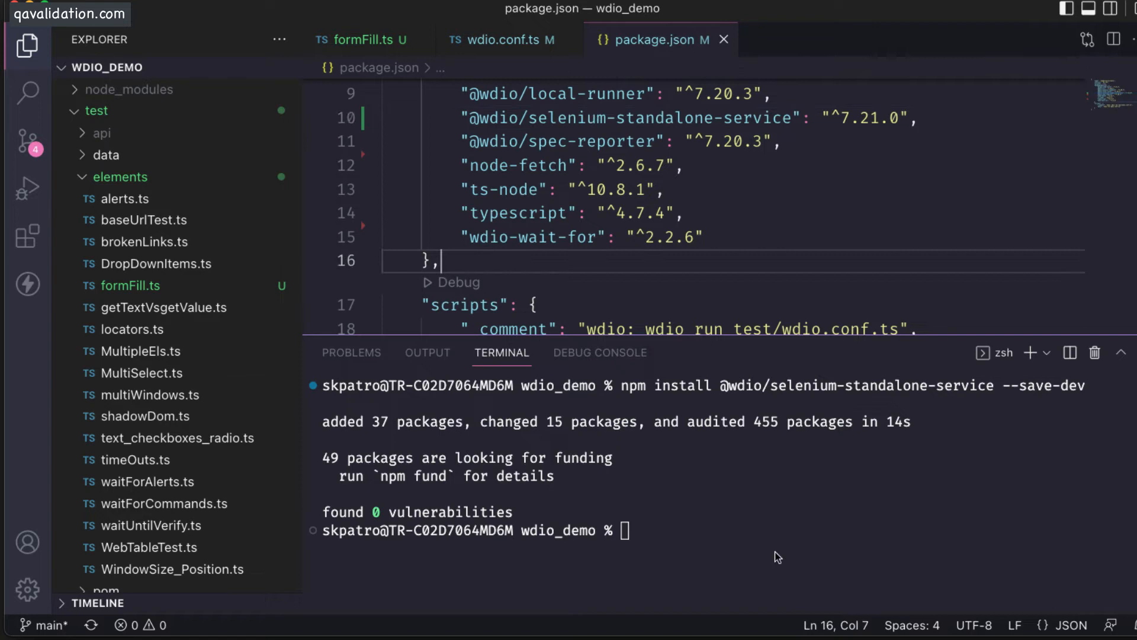
pyautogui.moveTo(456, 55)
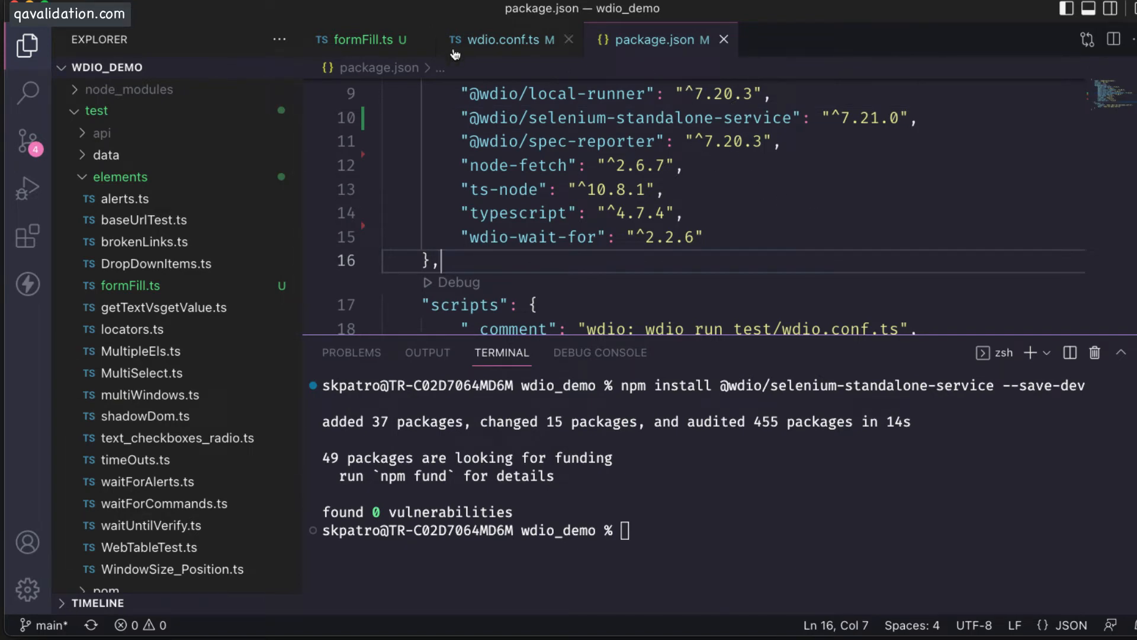
# - Scroll the Selenium Standalone docs to Configuration and select the word 'services'
pyautogui.click(505, 40)
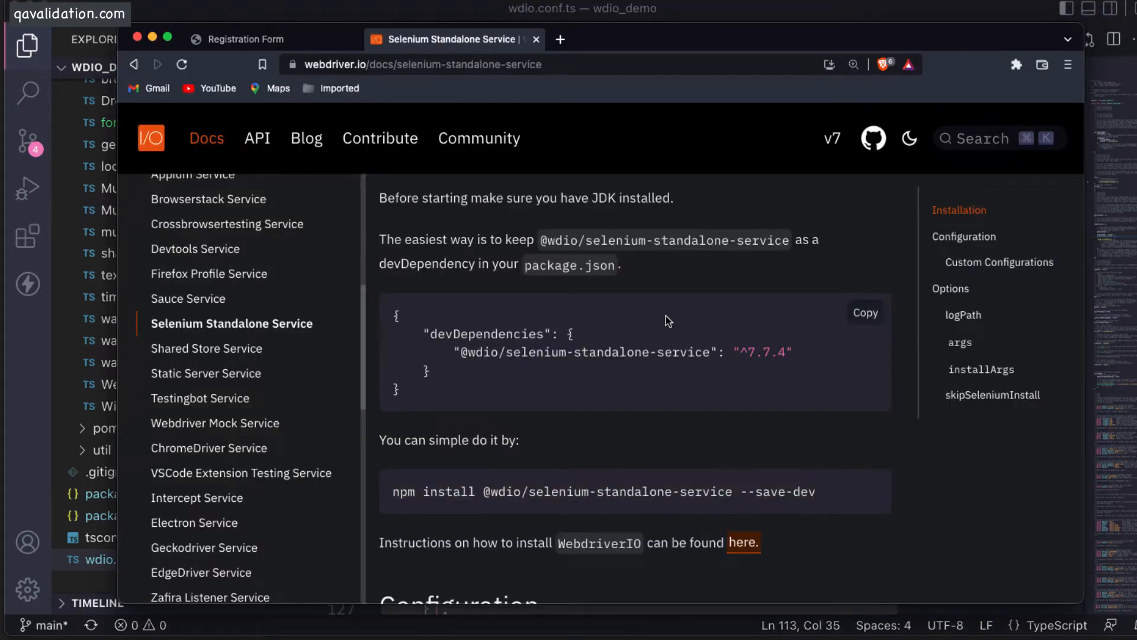
pyautogui.scroll(-3)
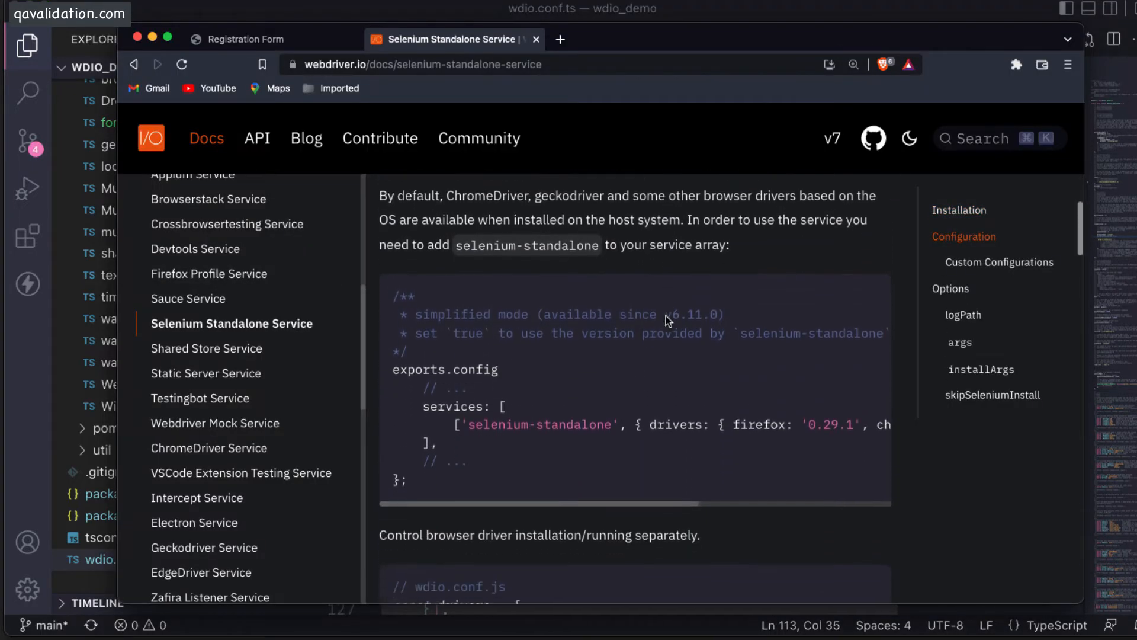
pyautogui.scroll(-3)
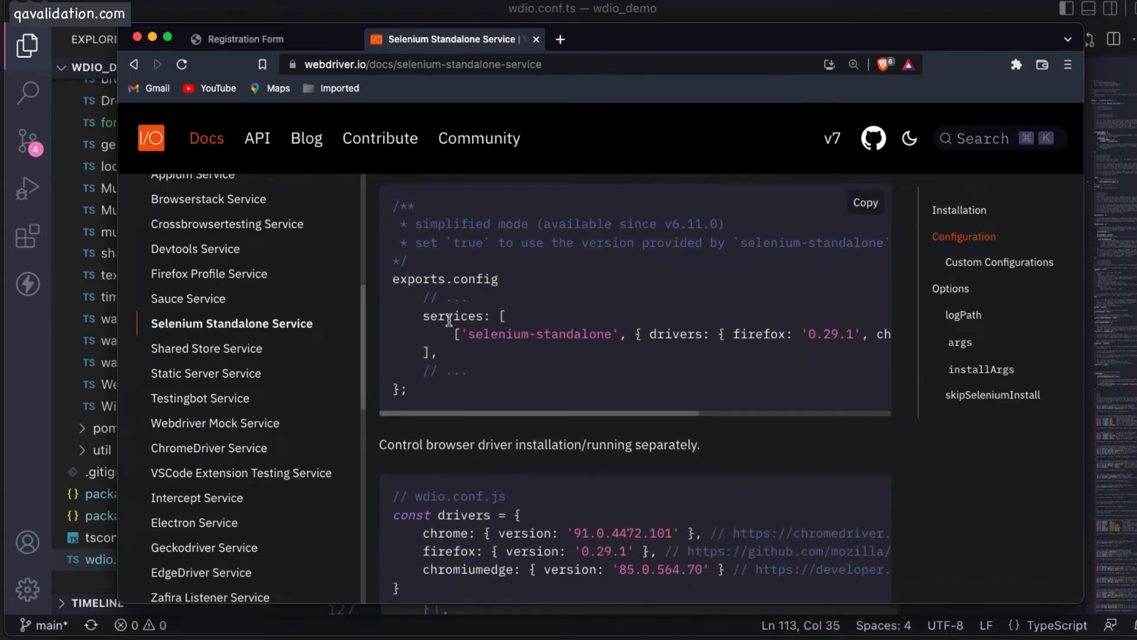
pyautogui.doubleClick(454, 315)
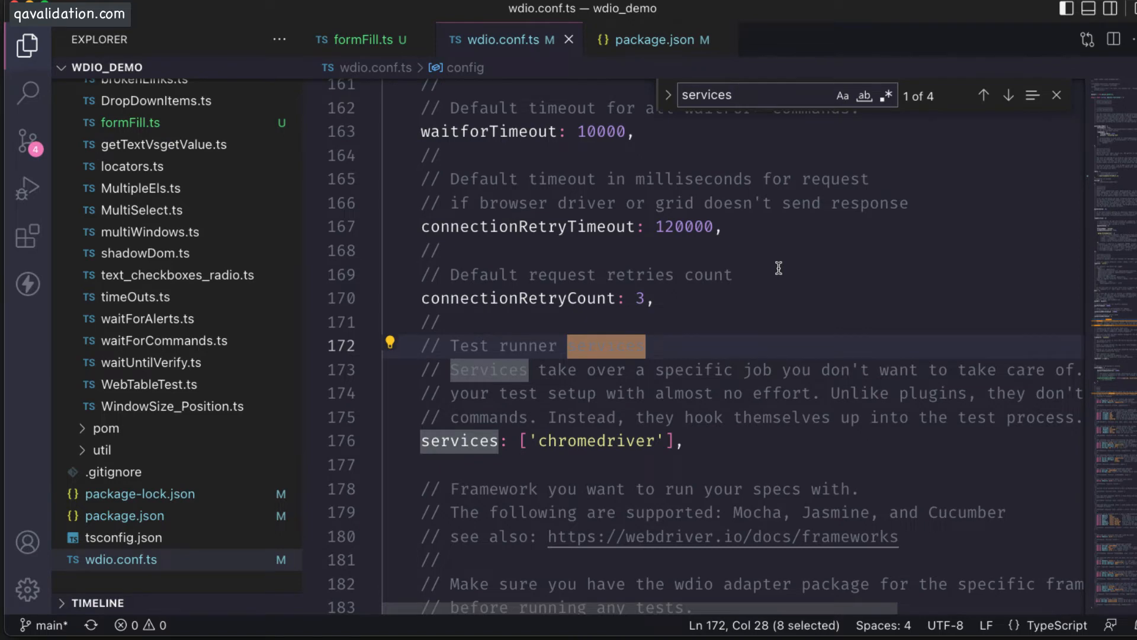
# - Replace 'chromedriver' in the services array with 'selenium-standalone'
pyautogui.doubleClick(595, 440)
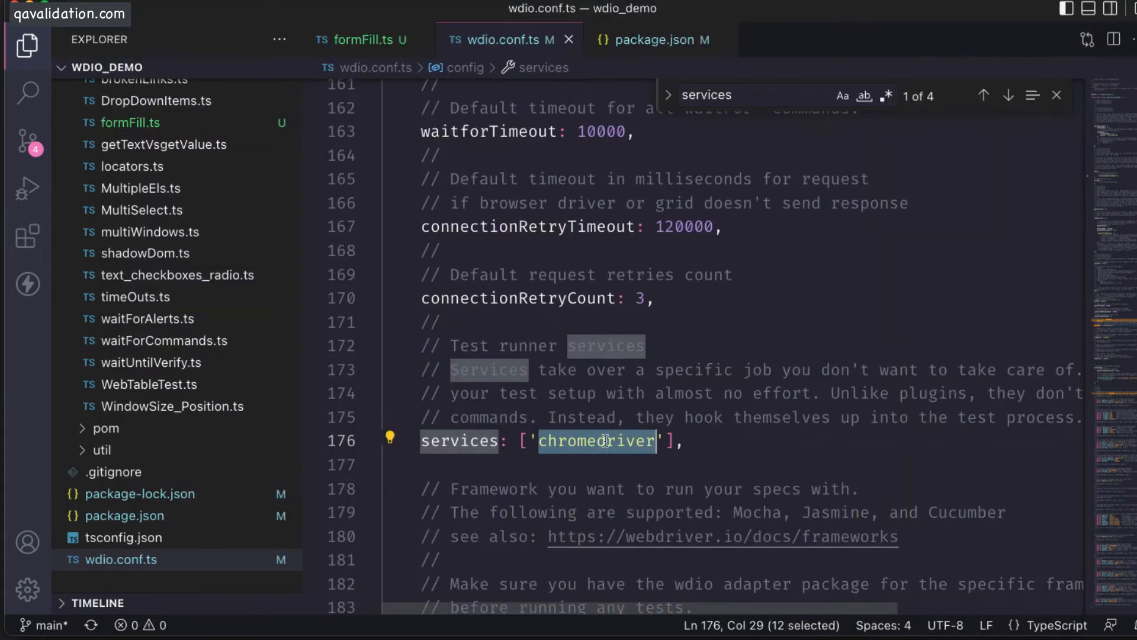
pyautogui.write('selenium-standalone')
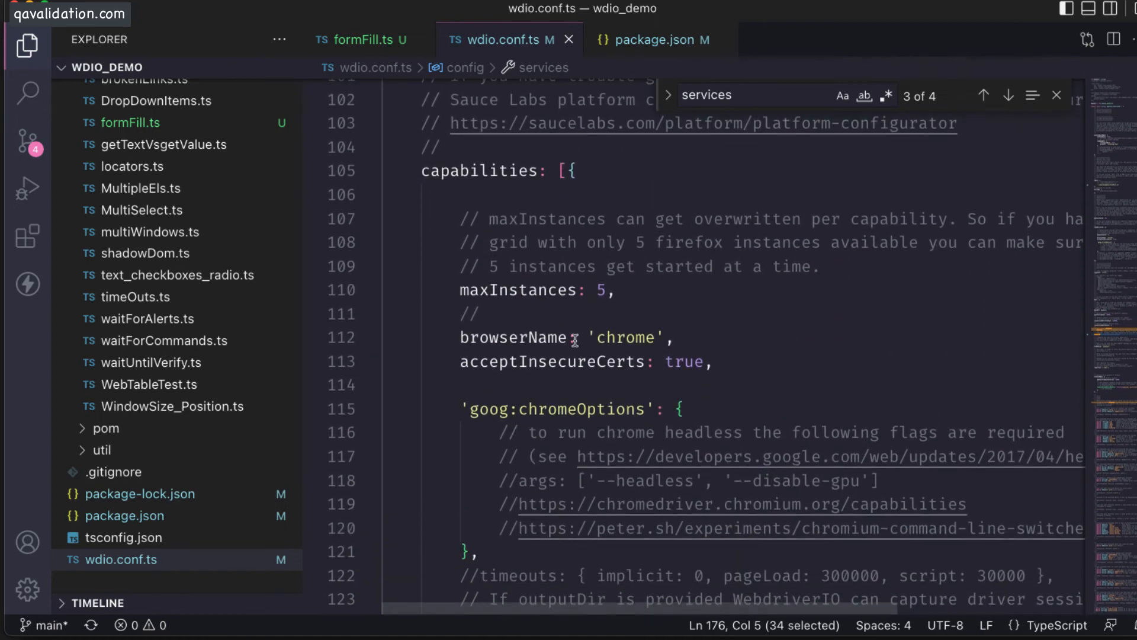
# - Change browserName from 'chrome' to 'safari' in wdio.conf.ts
pyautogui.doubleClick(625, 337)
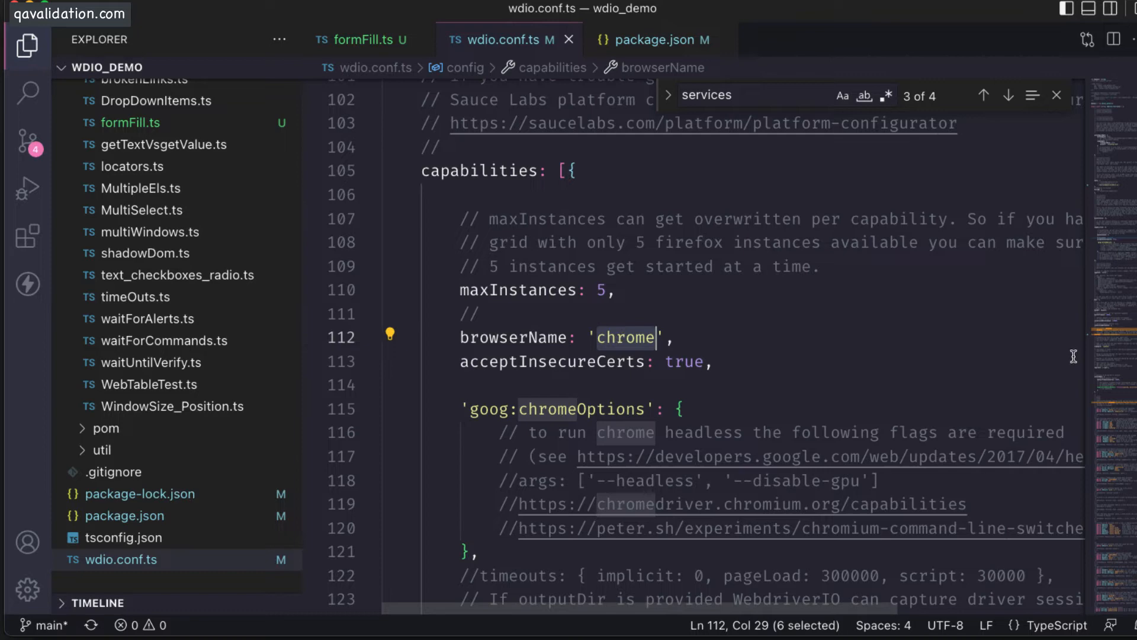
pyautogui.write('safari')
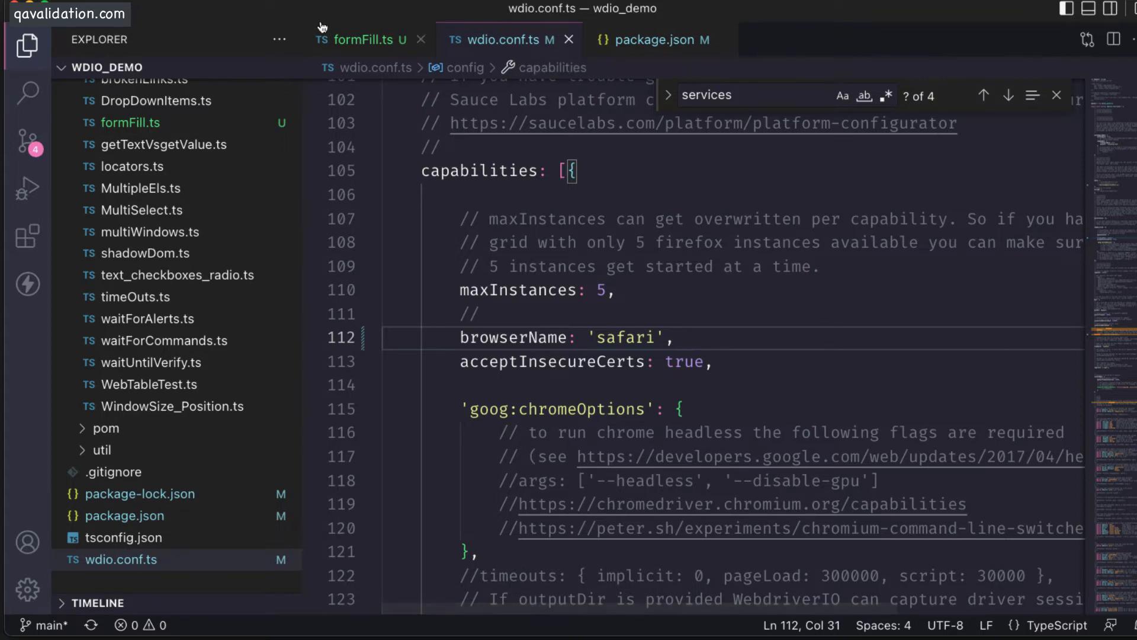
pyautogui.click(362, 39)
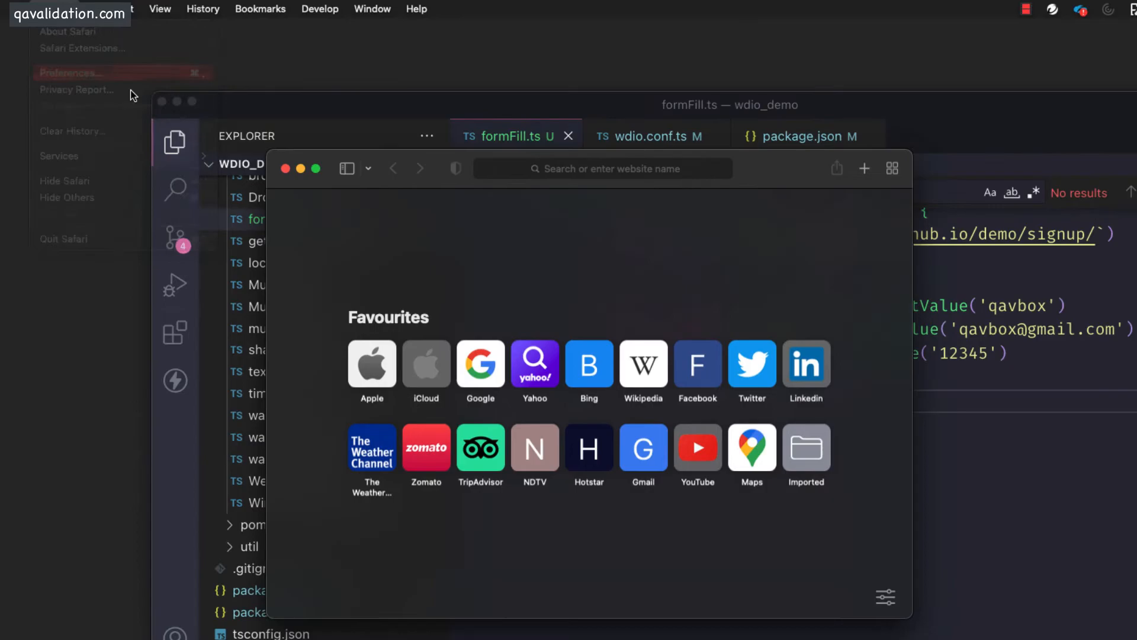
# - Enable Show Develop menu in Safari's Advanced preferences and open the Develop menu
pyautogui.click(69, 73)
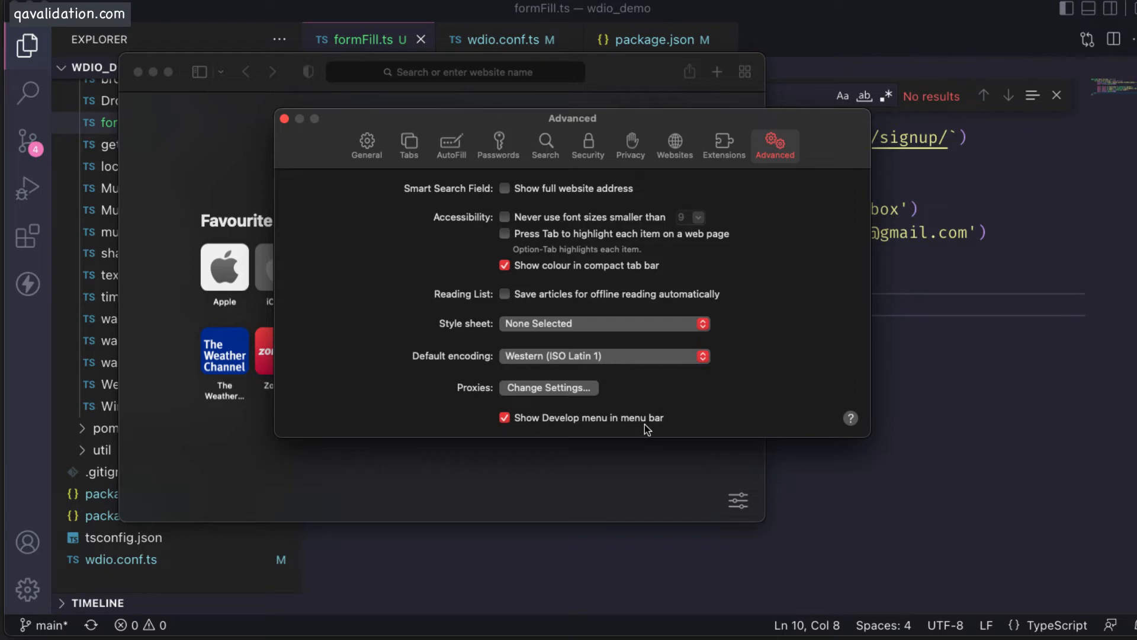
pyautogui.moveTo(639, 424)
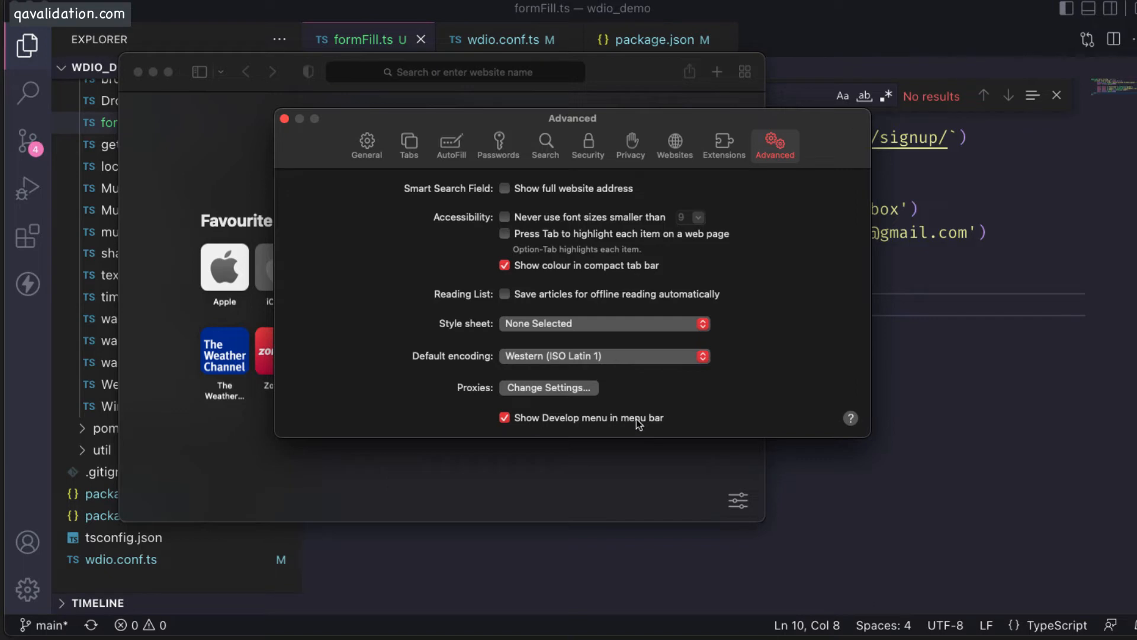
pyautogui.click(285, 119)
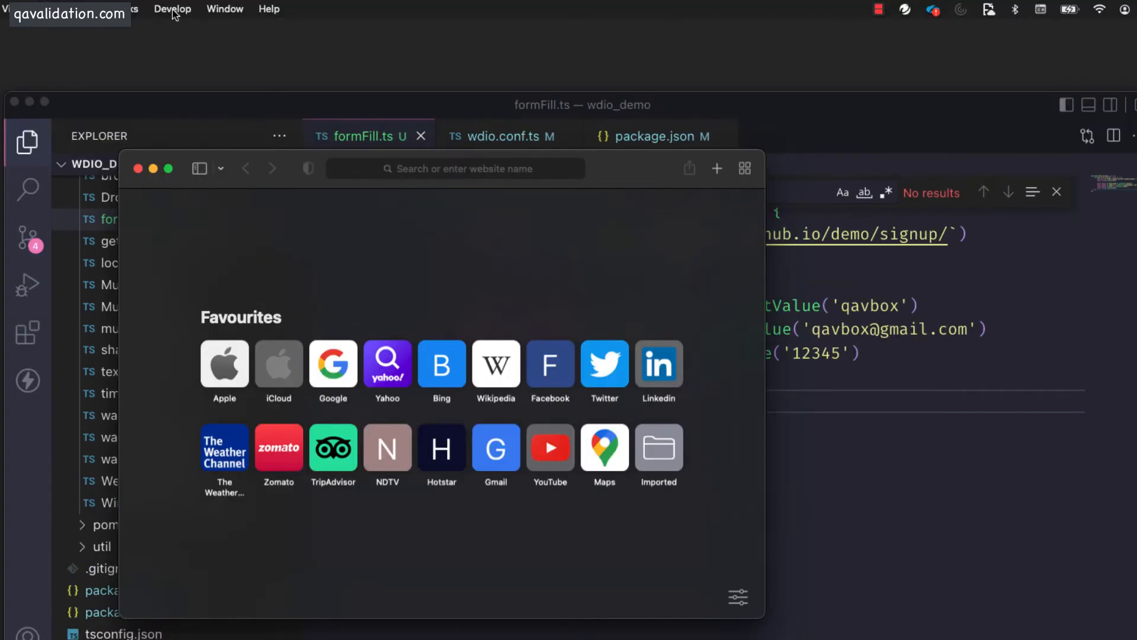
pyautogui.click(172, 9)
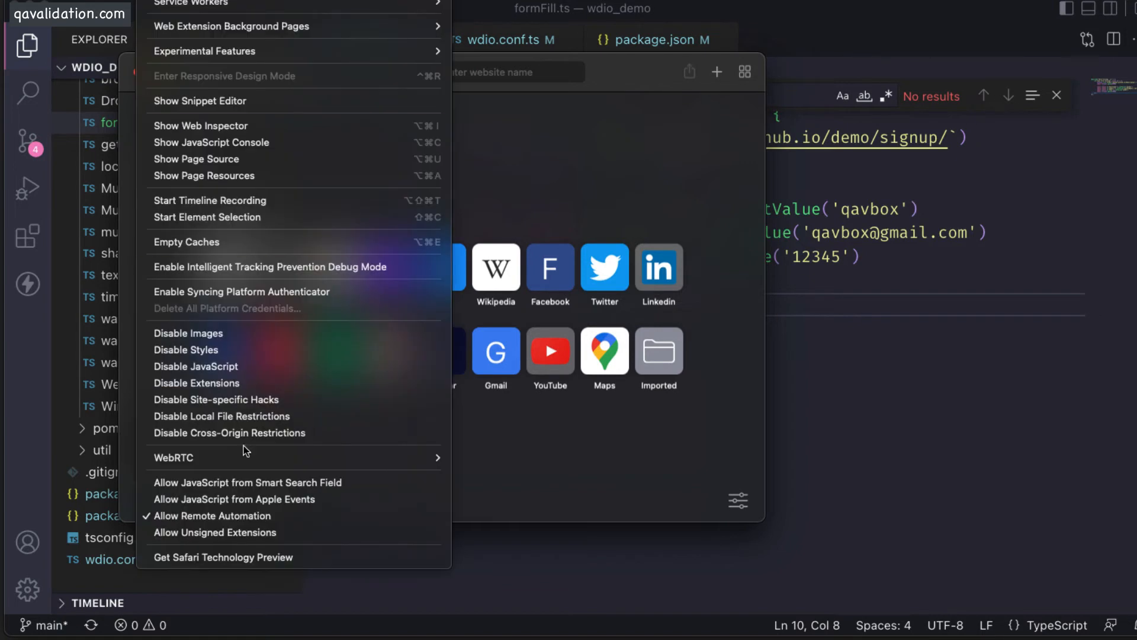
pyautogui.moveTo(234, 516)
pyautogui.write('npm install @wdi')
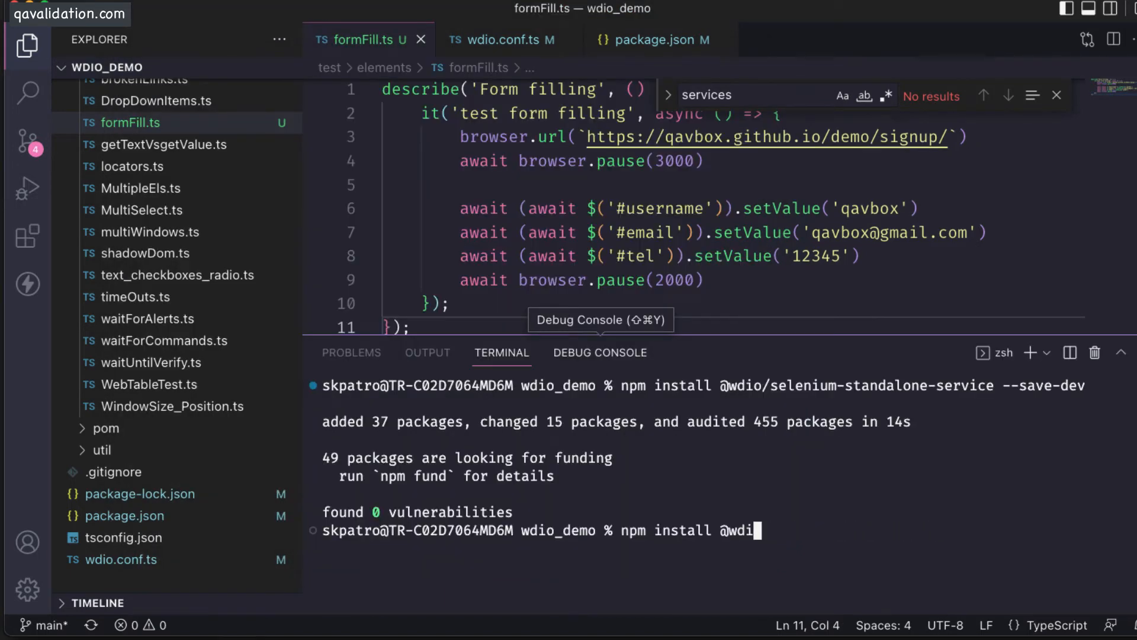
# - Discard the half-typed install command and start the npm wdio test command for formFill.ts
pyautogui.press('ctrl+c')
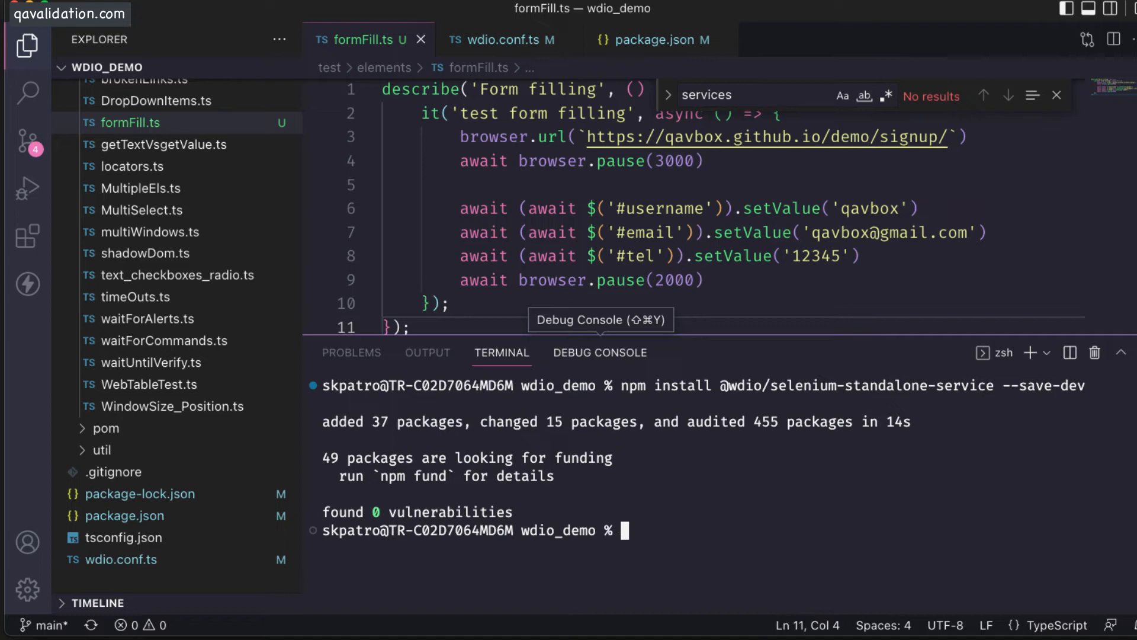
pyautogui.write('npm')
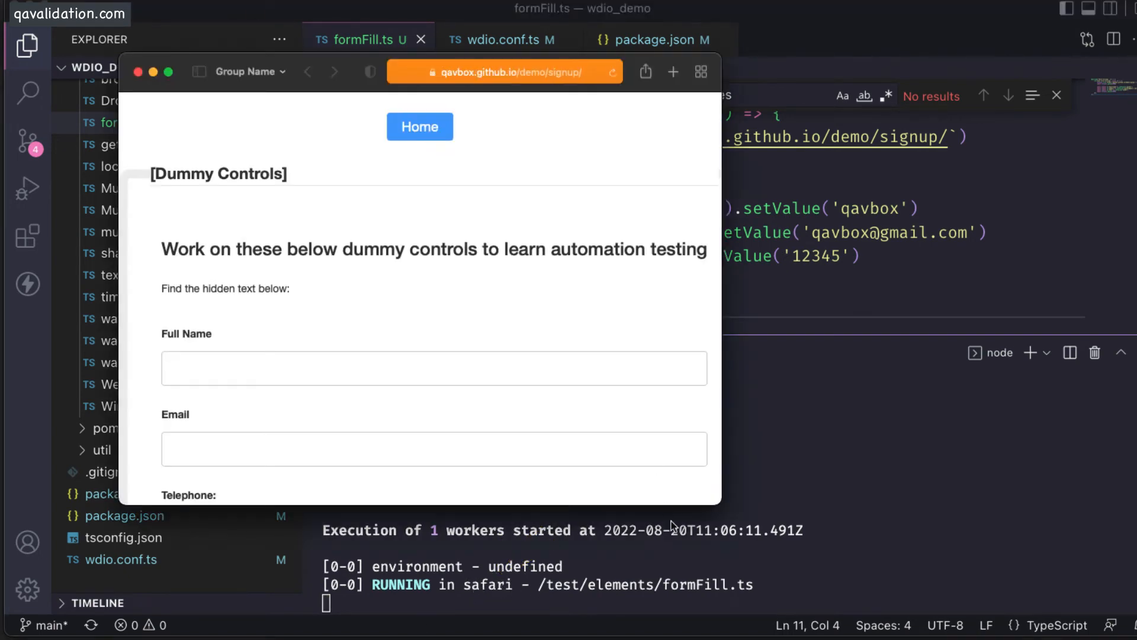
pyautogui.moveTo(628, 413)
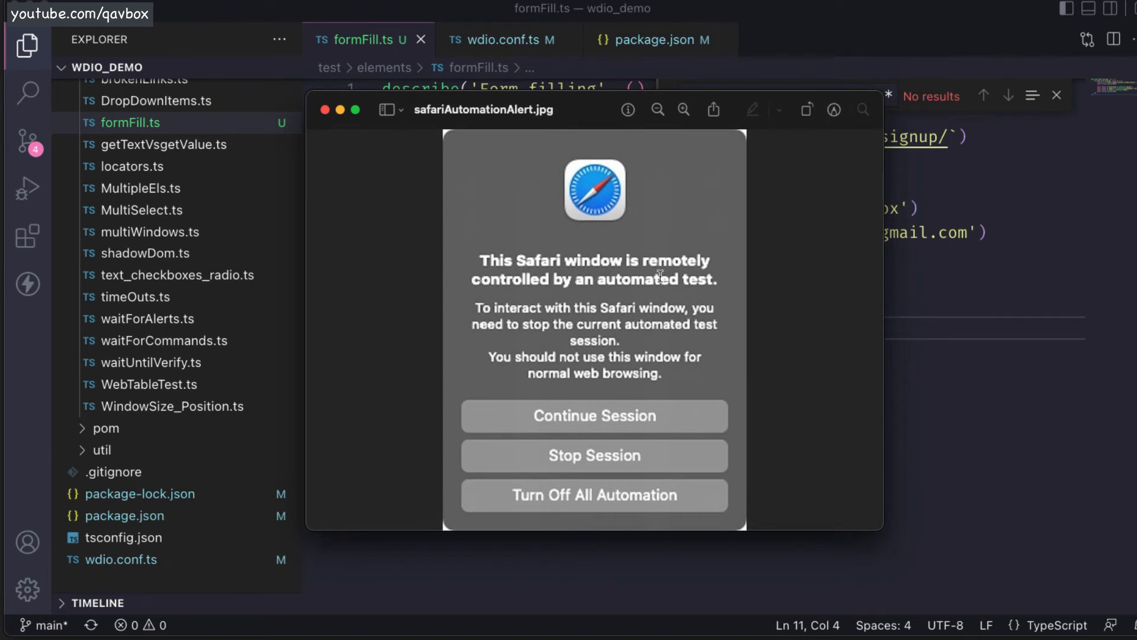
pyautogui.moveTo(671, 391)
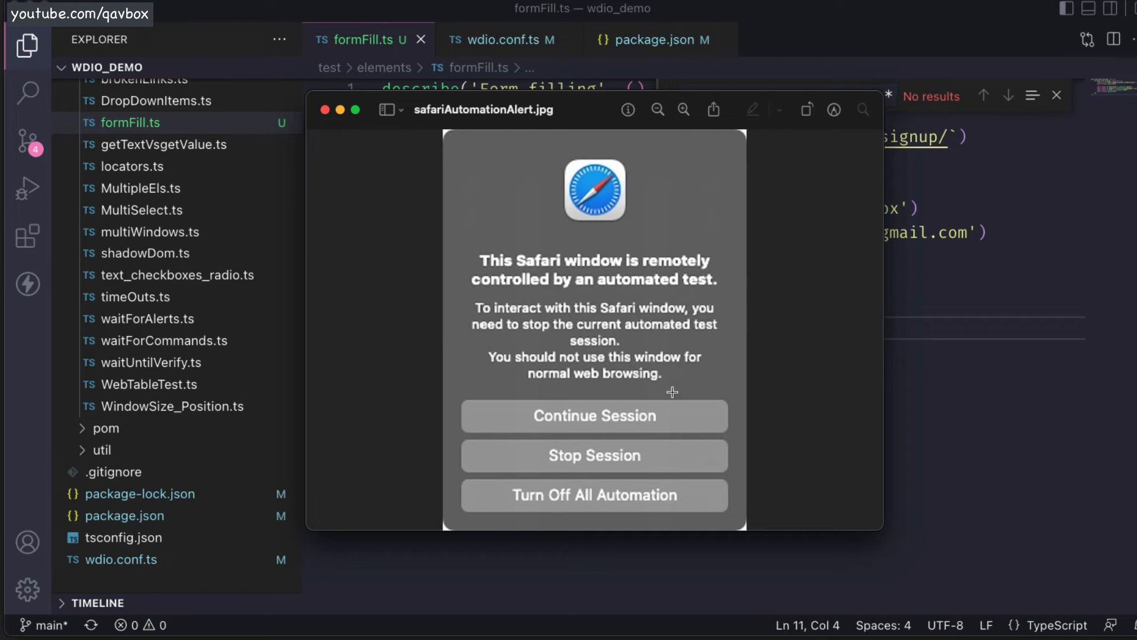
pyautogui.moveTo(686, 421)
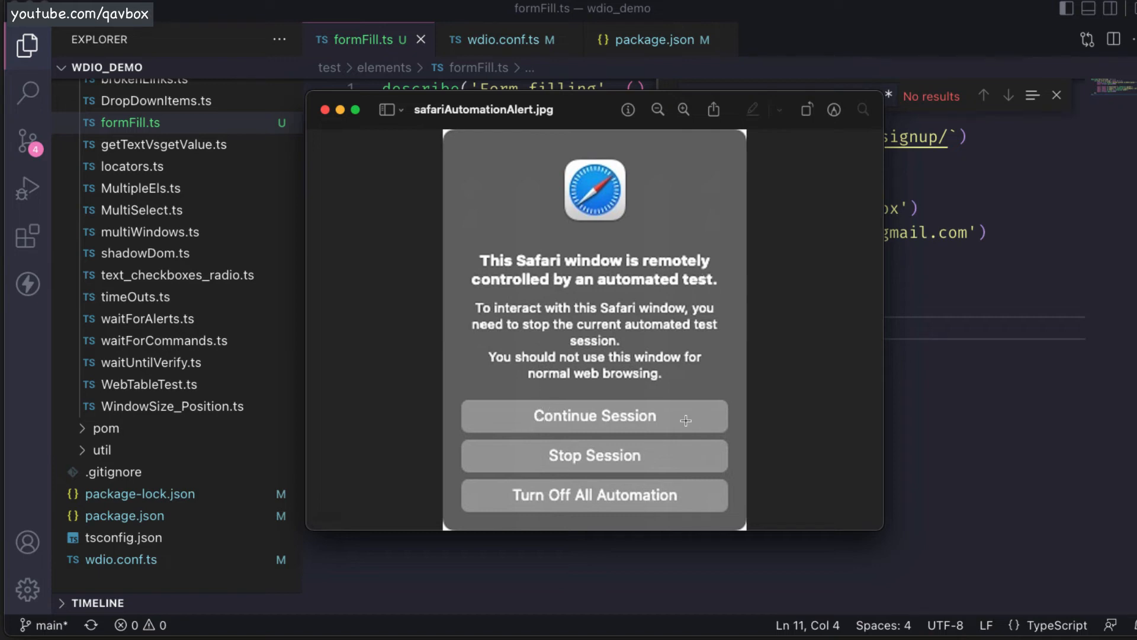
pyautogui.moveTo(535, 414)
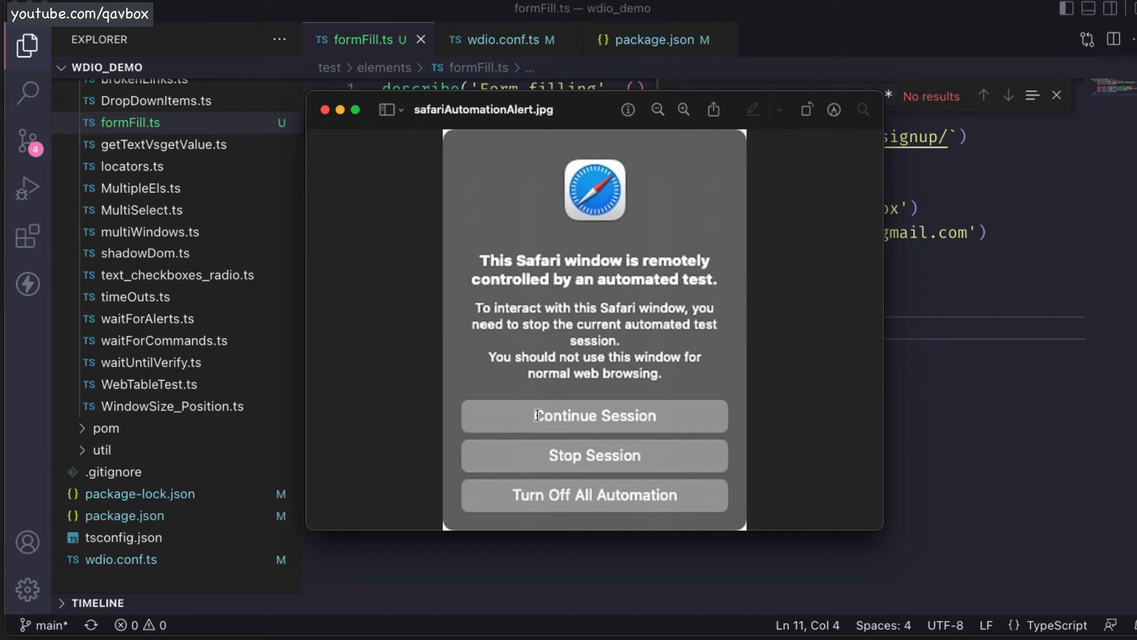
pyautogui.moveTo(689, 423)
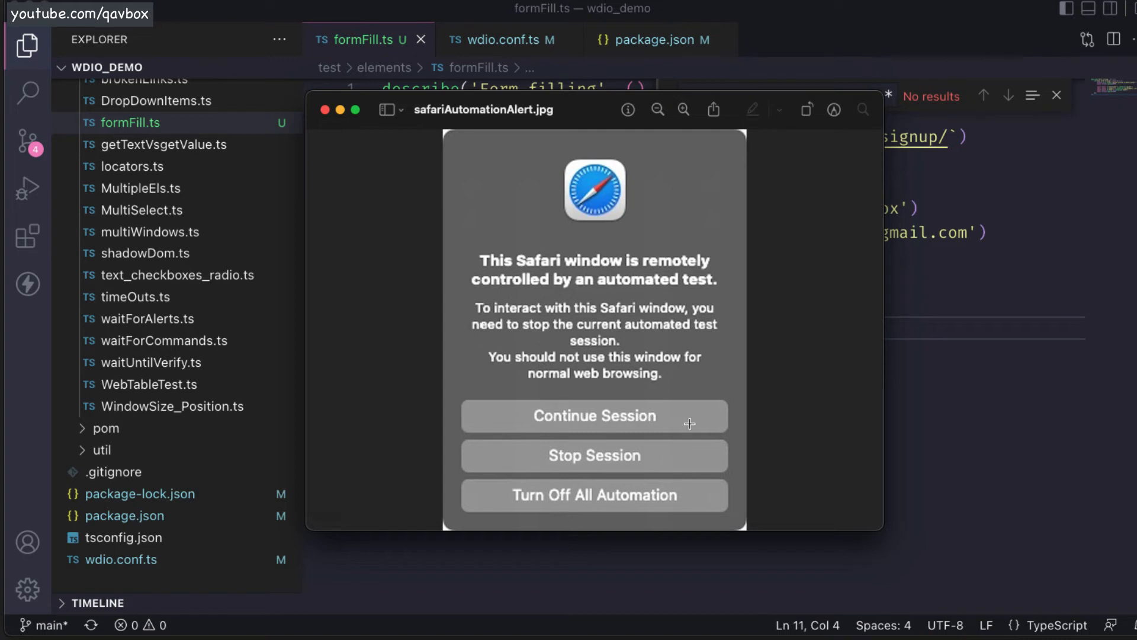
pyautogui.moveTo(665, 458)
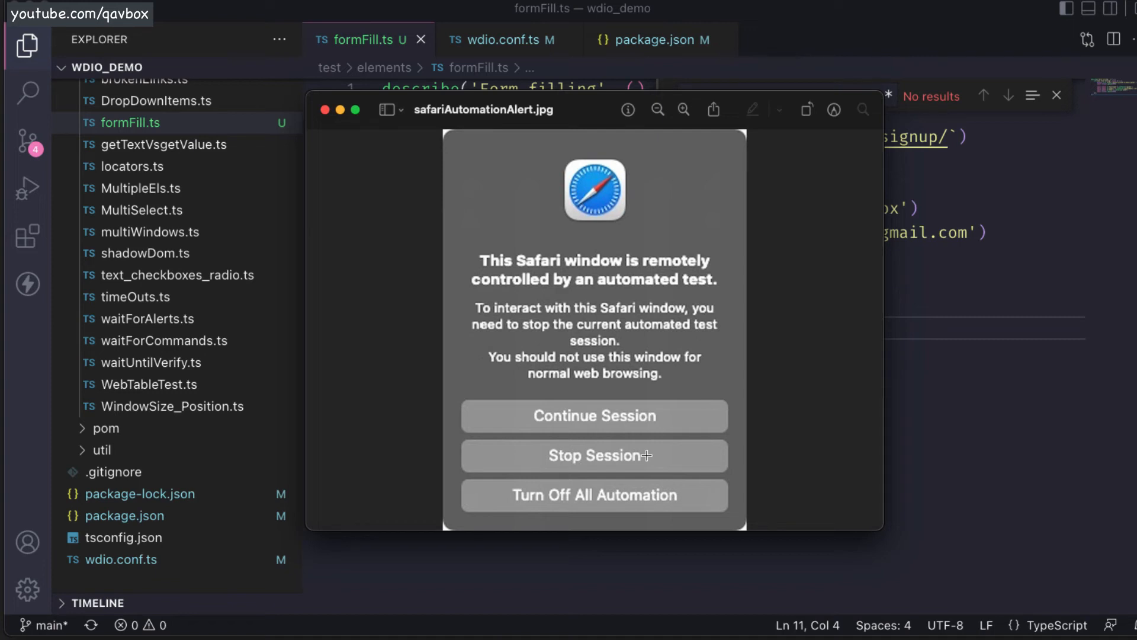
pyautogui.moveTo(673, 459)
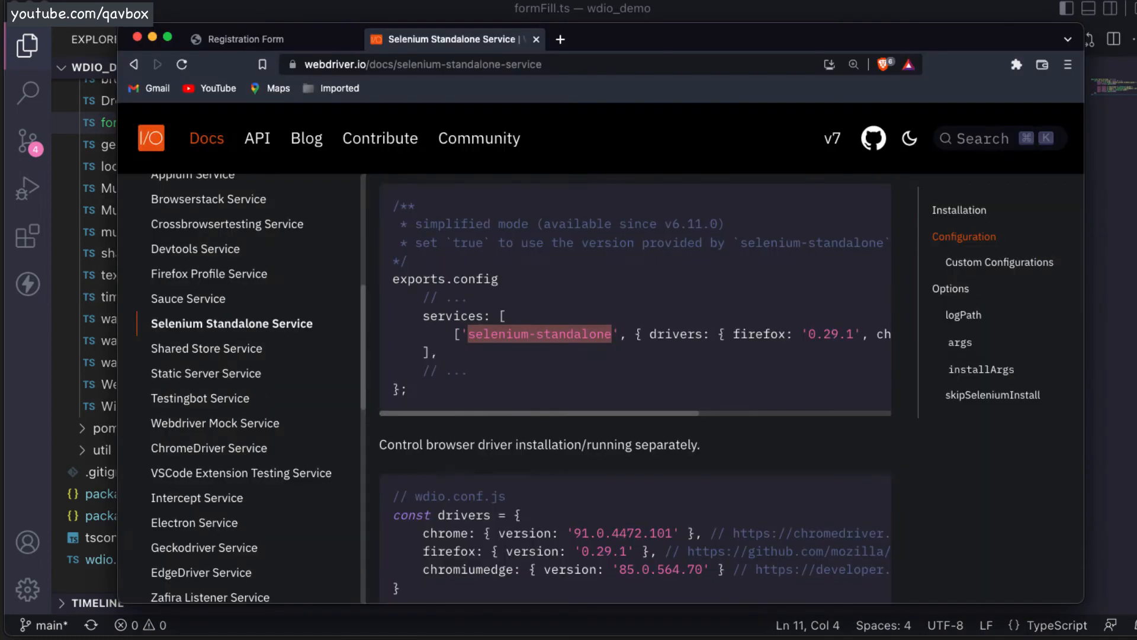
# - Search qavalidation.com in a new tab and open the Configure Safari article
pyautogui.click(559, 39)
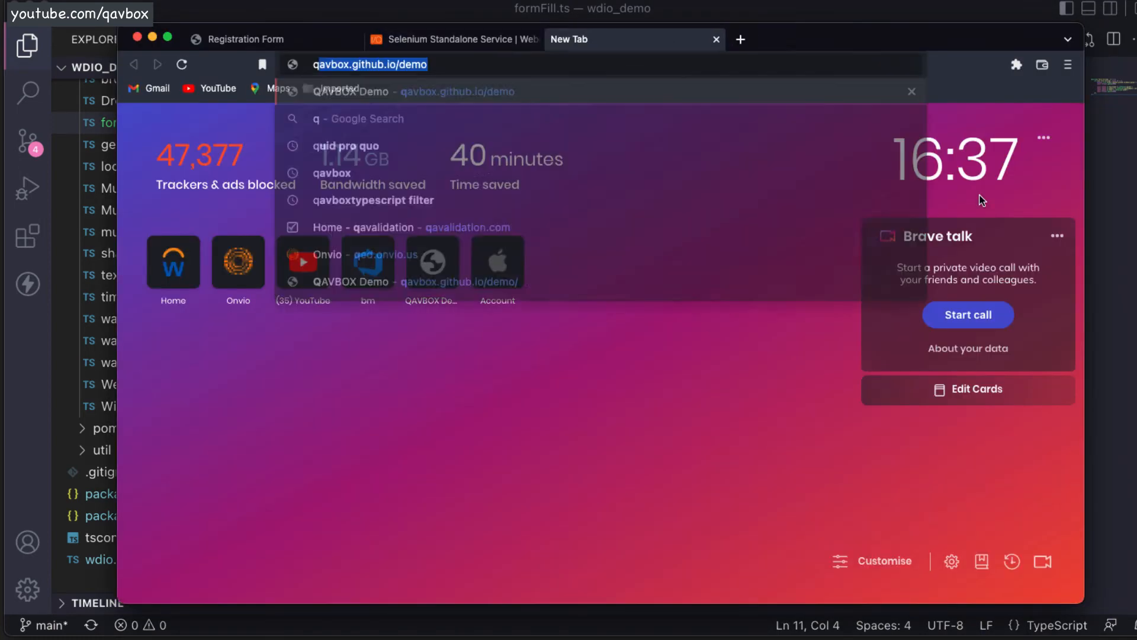
pyautogui.write('qavalidation.com+safari&oq=qavalidation.com+safari&aqs=chrome..69i57.4443j0j...')
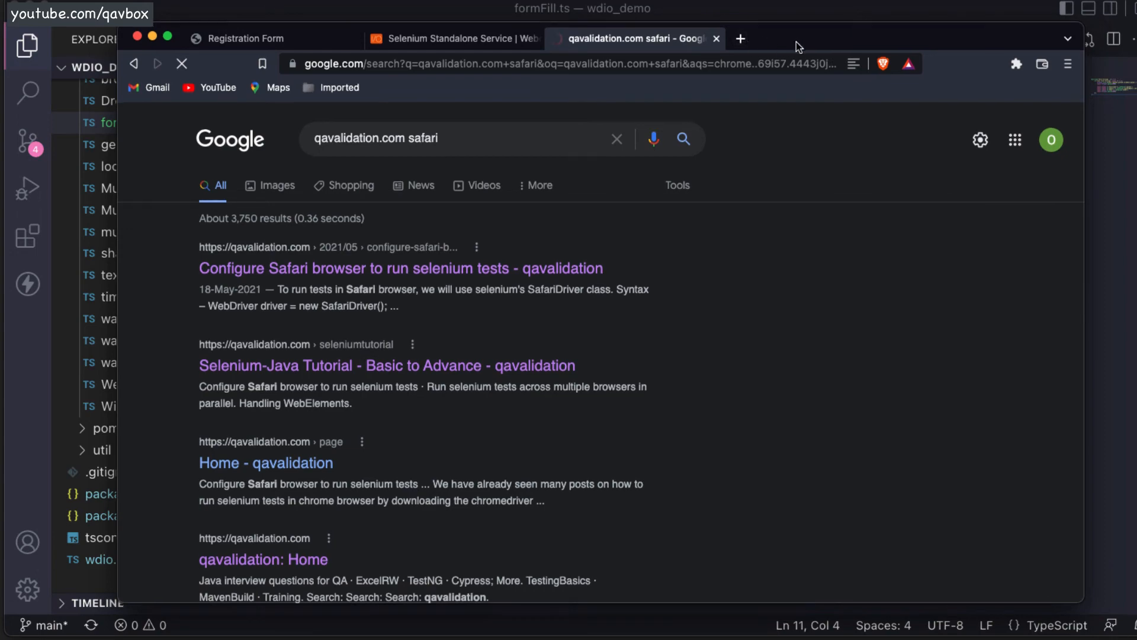
pyautogui.click(401, 268)
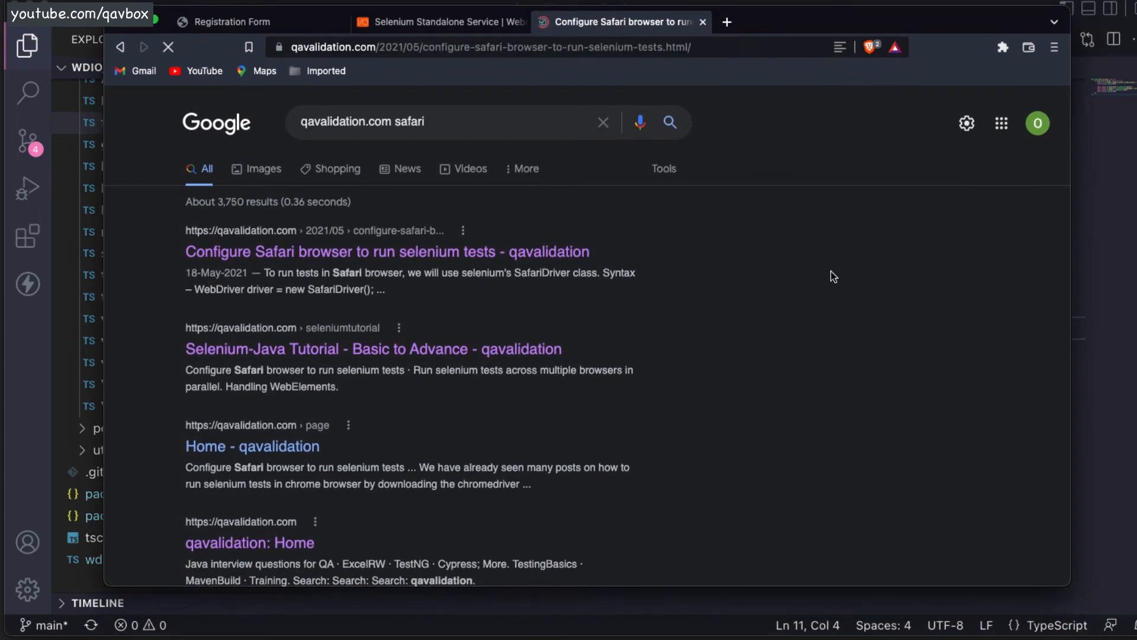
pyautogui.click(387, 251)
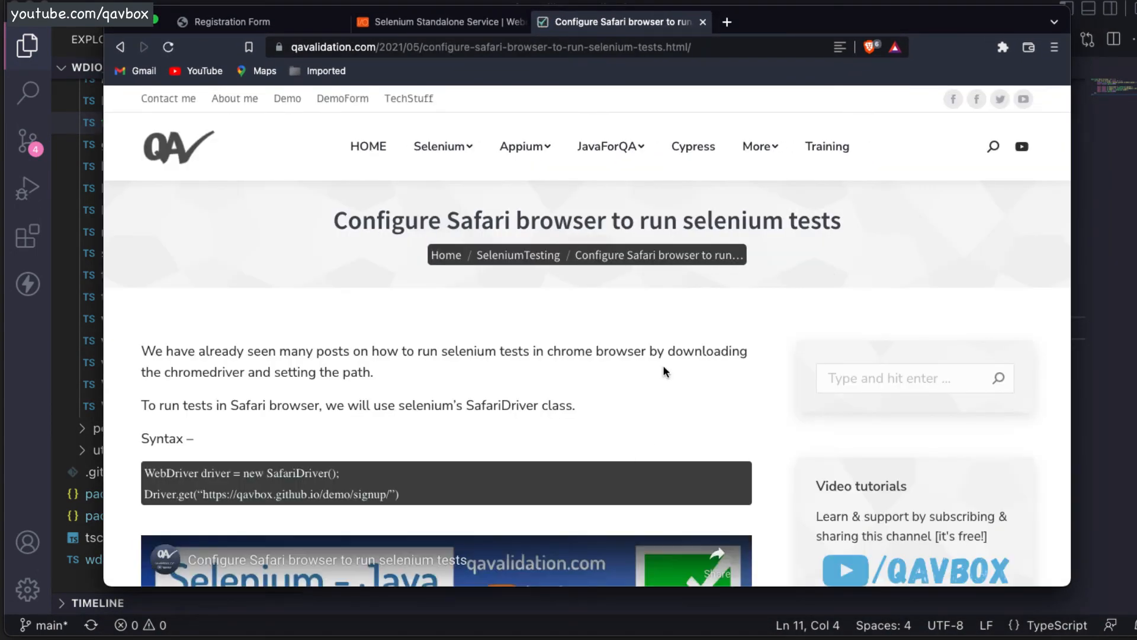
# - Scroll down the article and select the sudo safaridriver enable command
pyautogui.scroll(-3)
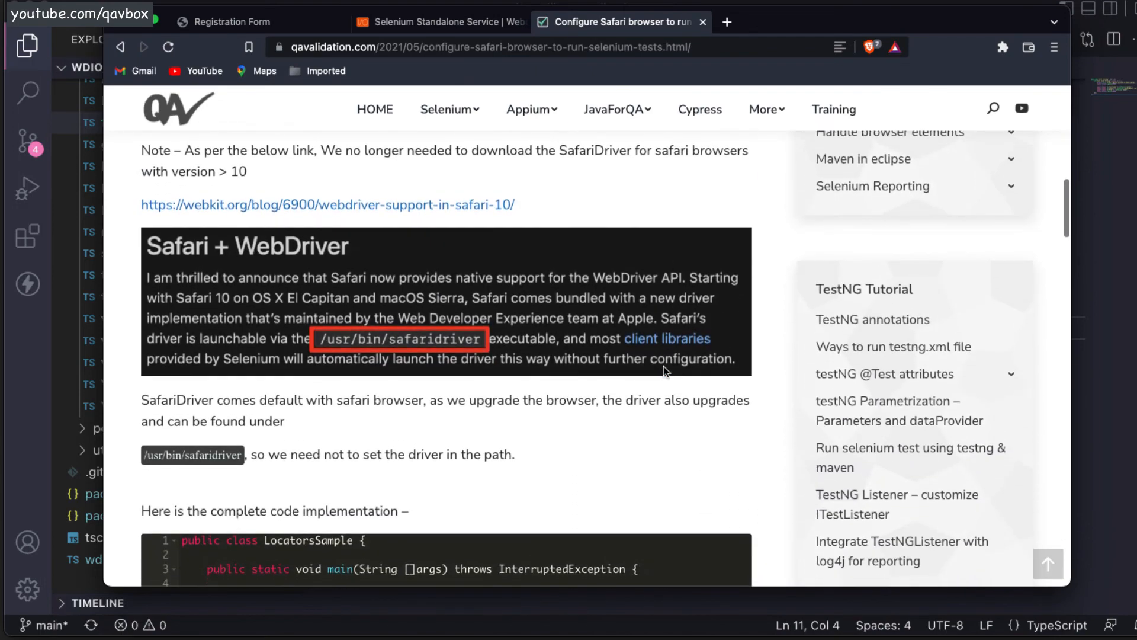
pyautogui.scroll(-3)
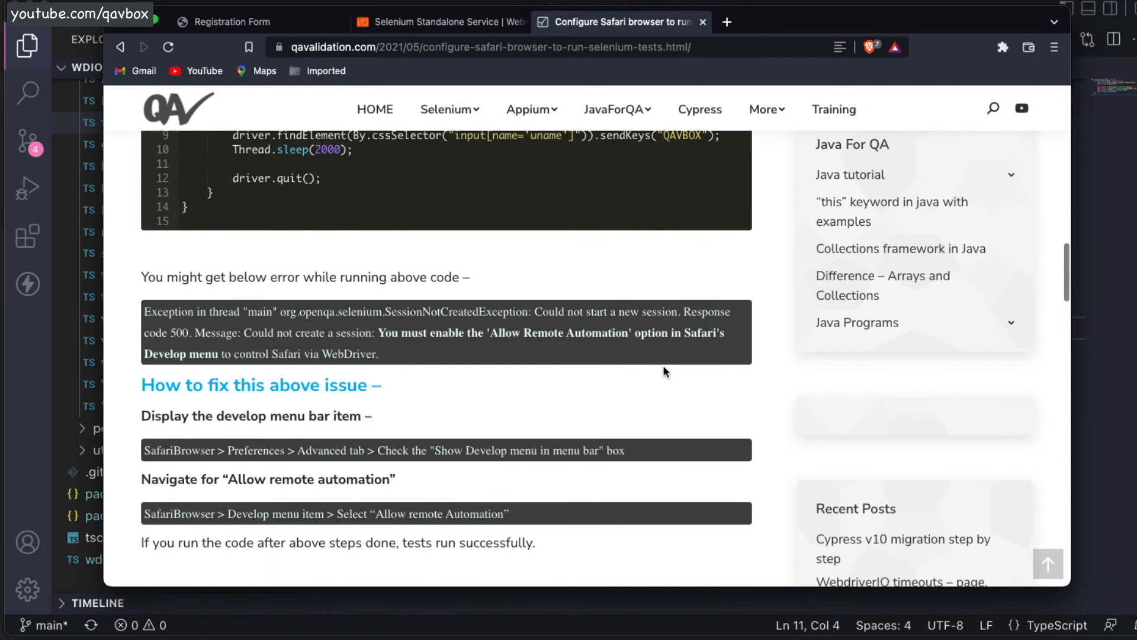
pyautogui.scroll(-3)
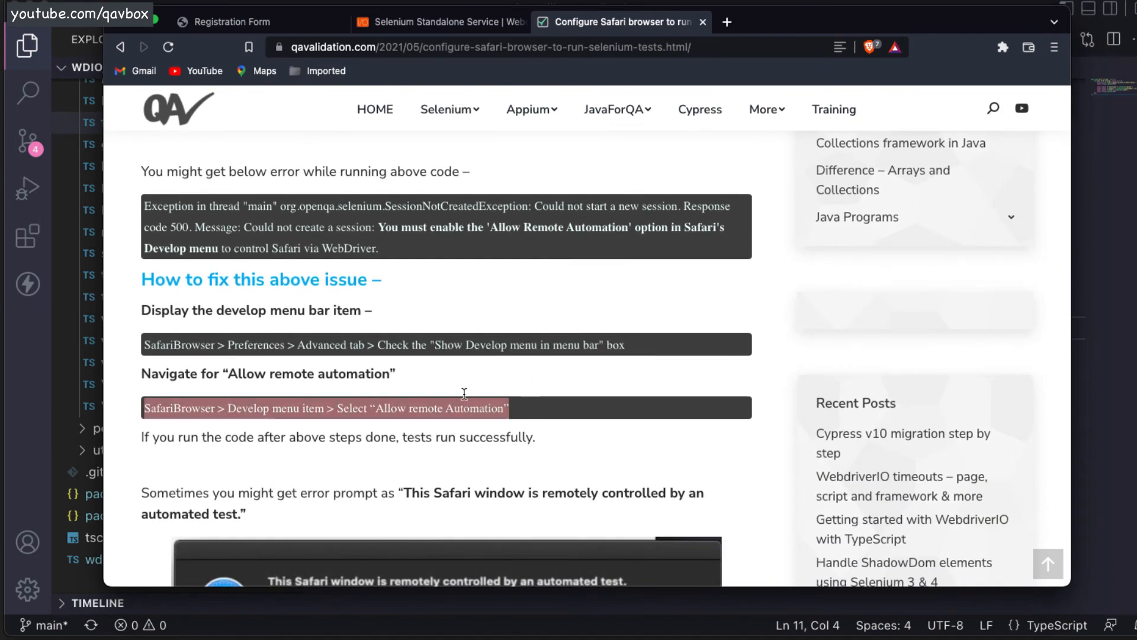
pyautogui.click(626, 383)
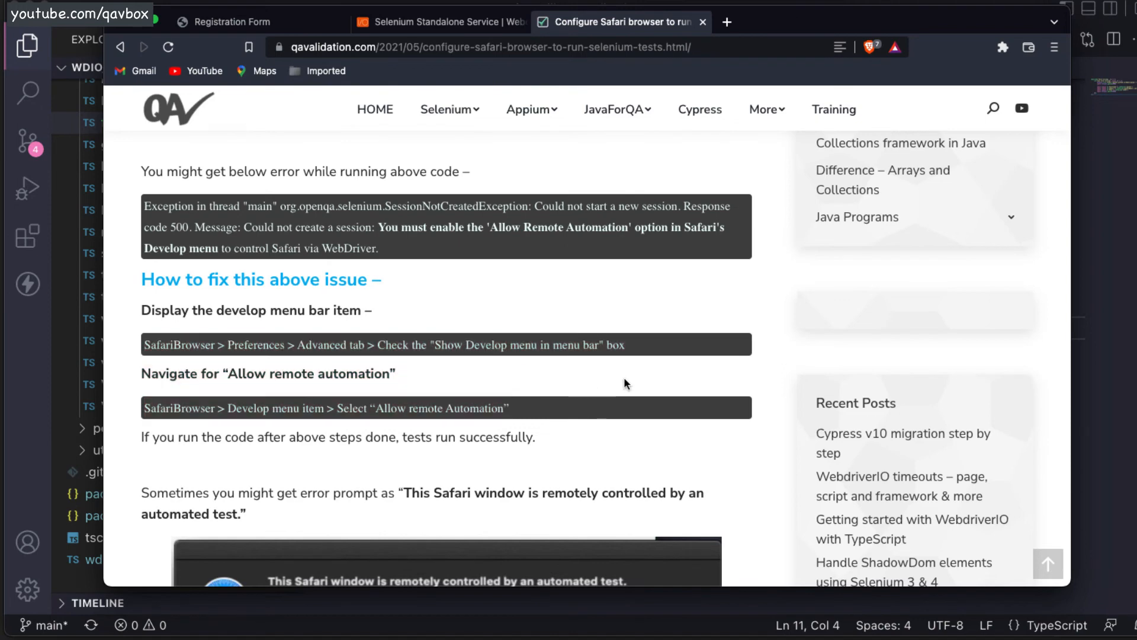
pyautogui.scroll(-3)
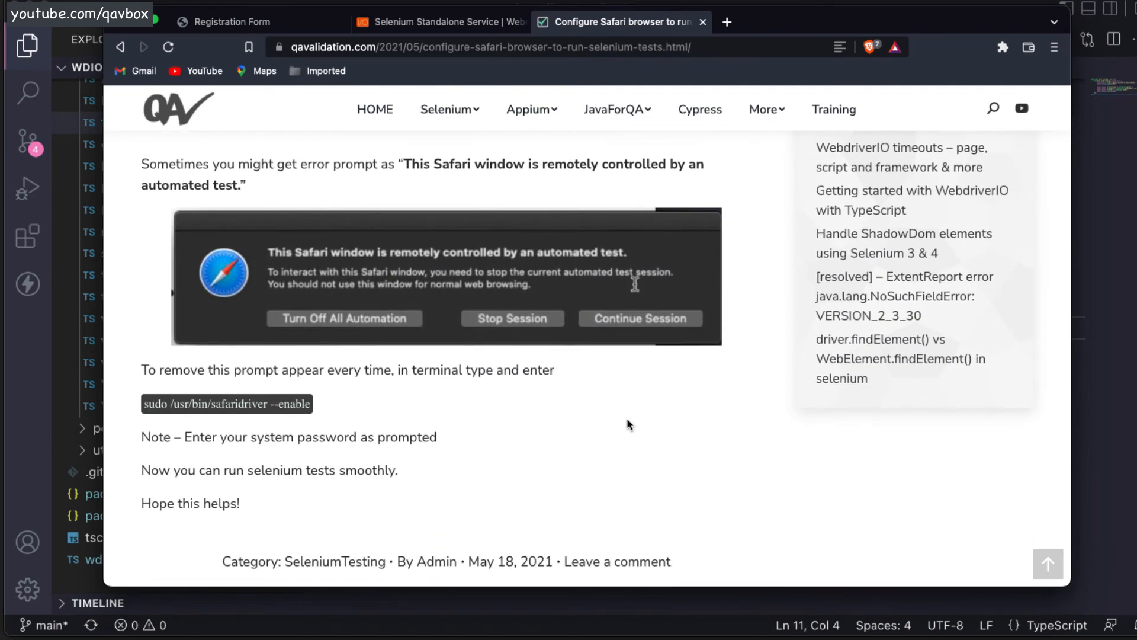
pyautogui.scroll(-3)
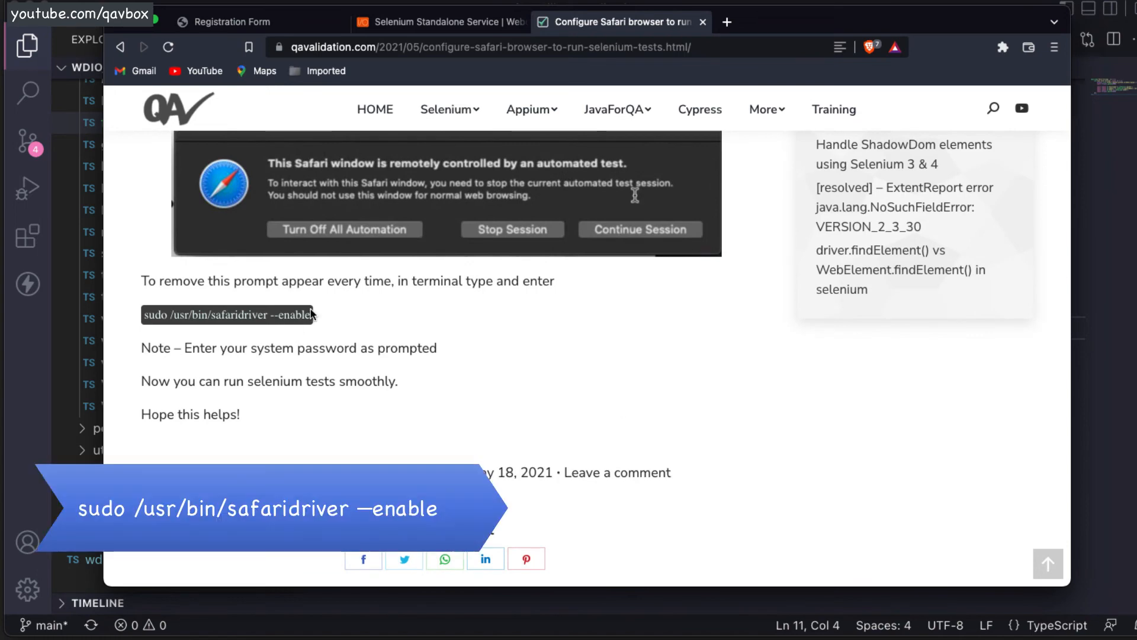
pyautogui.doubleClick(227, 314)
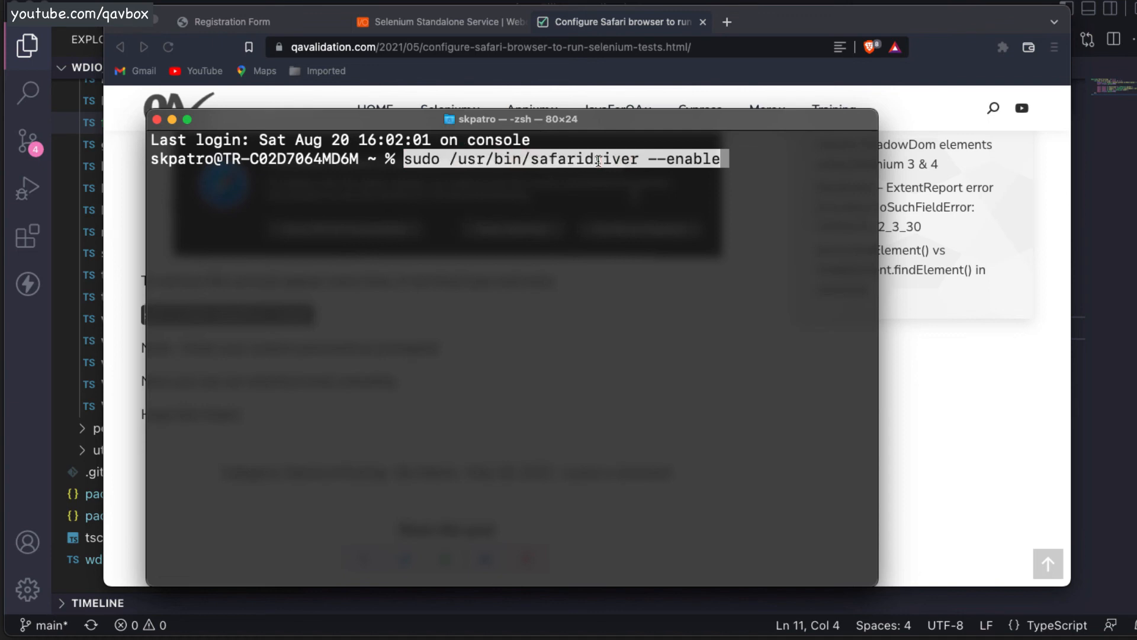
# - Select the safaridriver part of the sudo /usr/bin/safaridriver --enable command
pyautogui.doubleClick(584, 158)
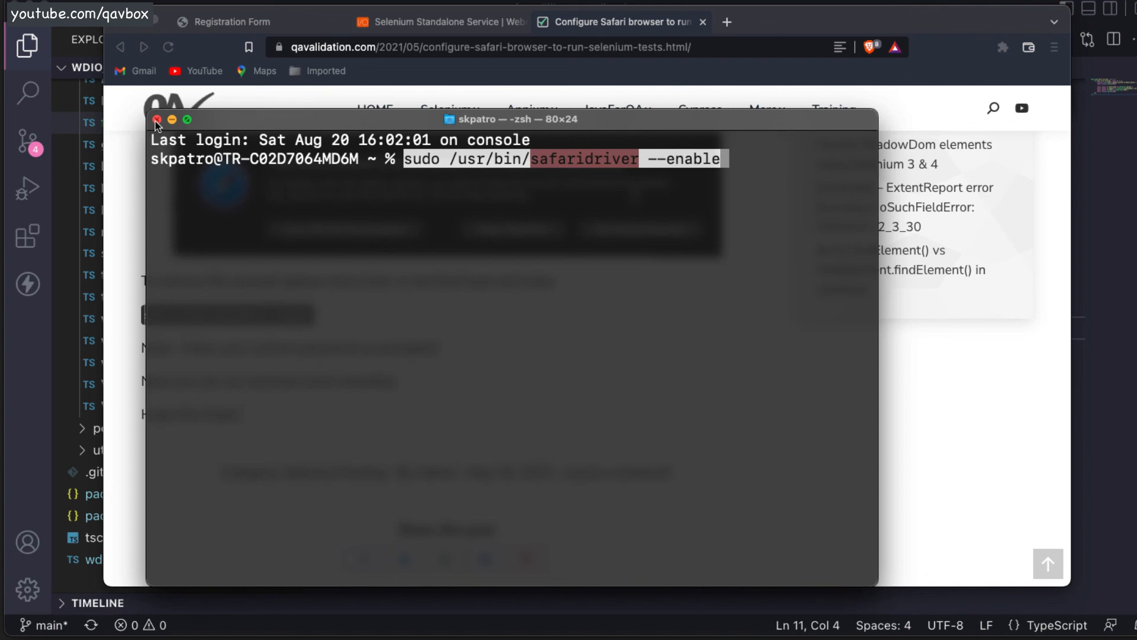
pyautogui.moveTo(169, 120)
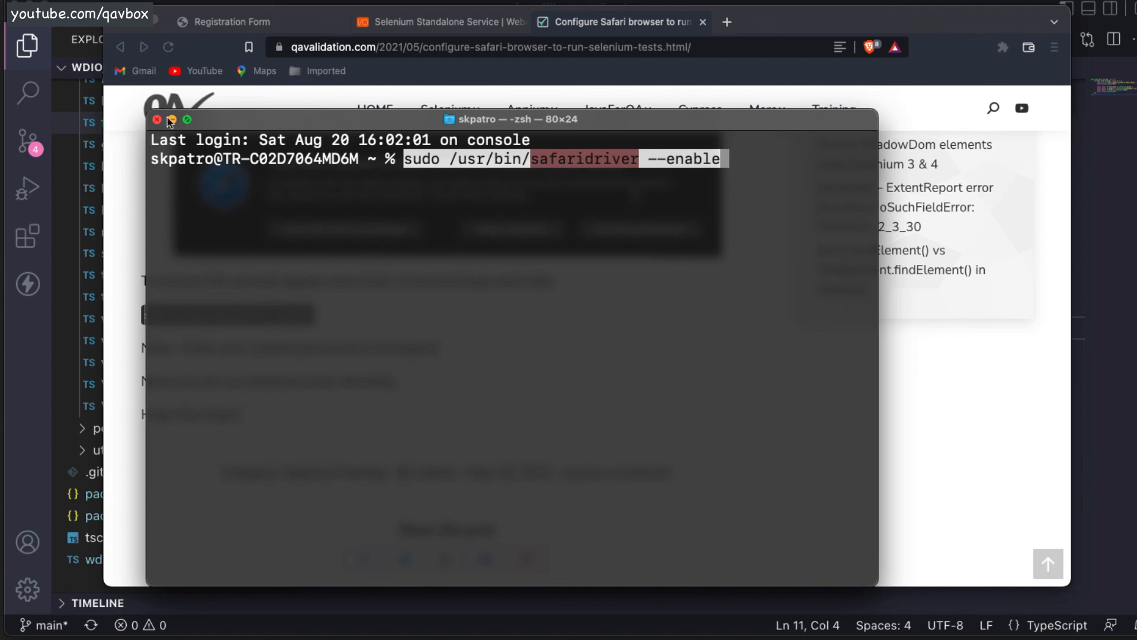